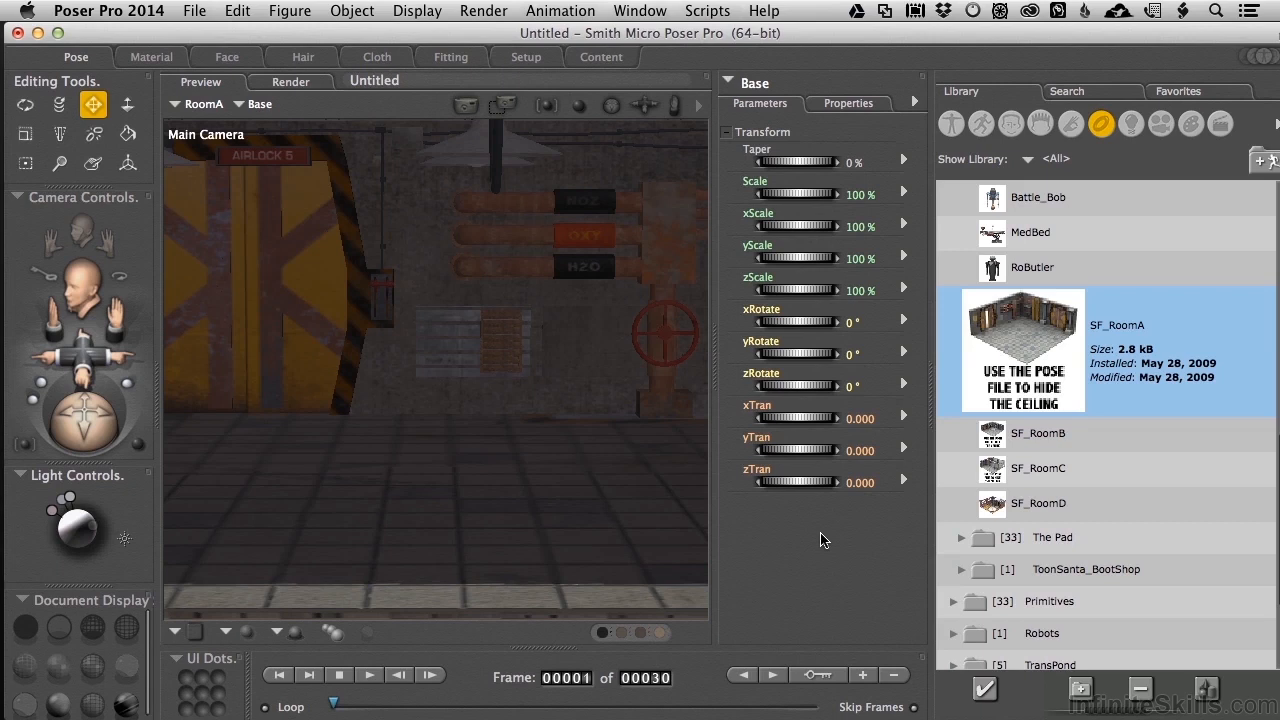
{"action": "mouse_move", "coordinate": [813, 527]}
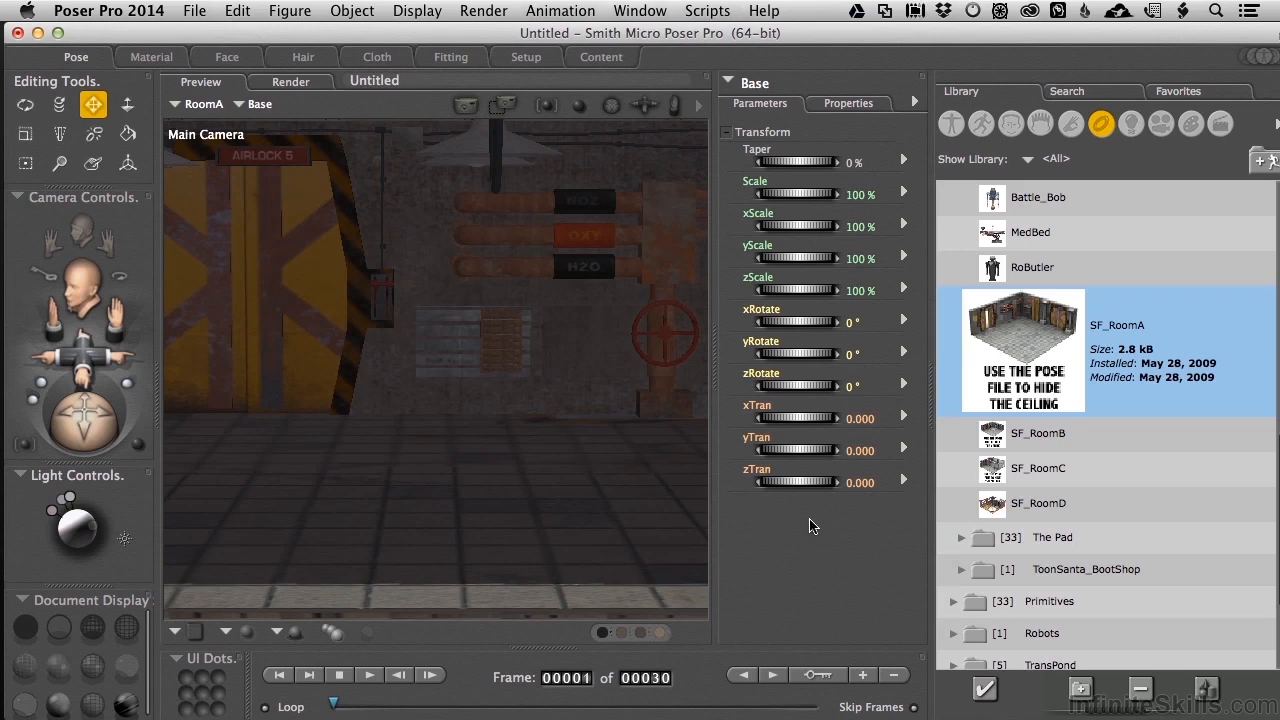
{"action": "mouse_move", "coordinate": [1125, 347]}
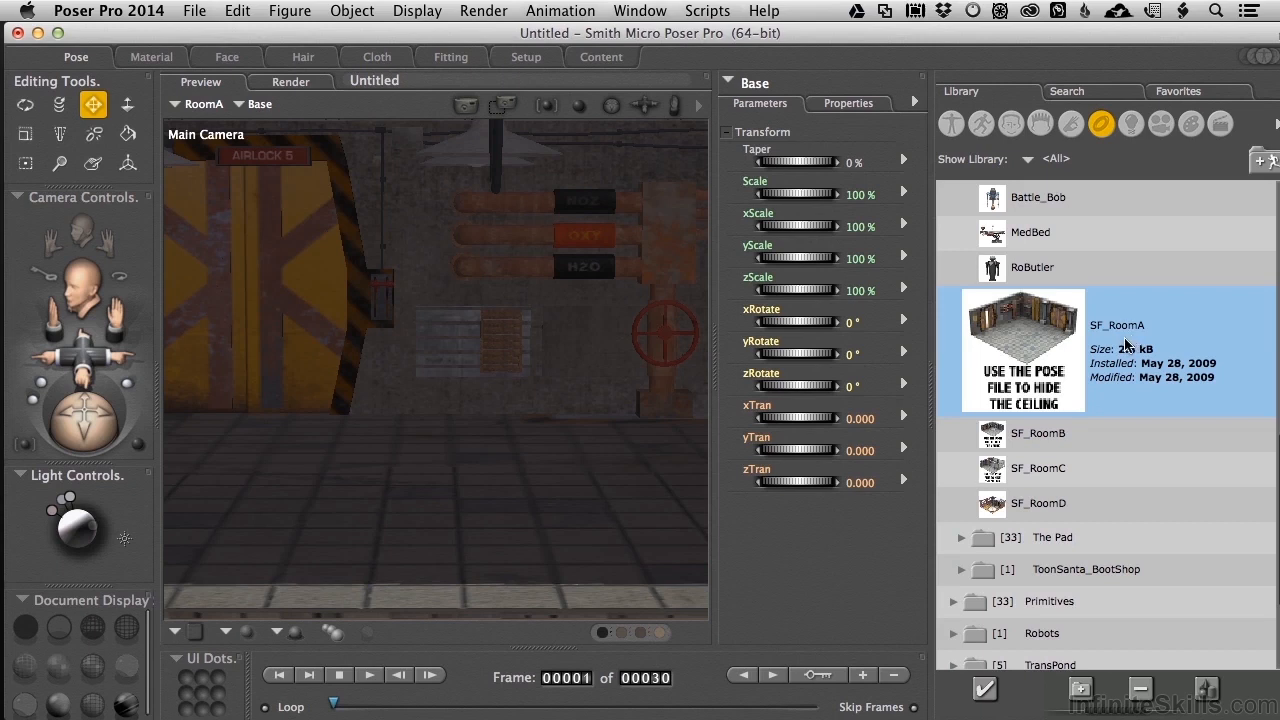
{"action": "mouse_move", "coordinate": [1101, 123]}
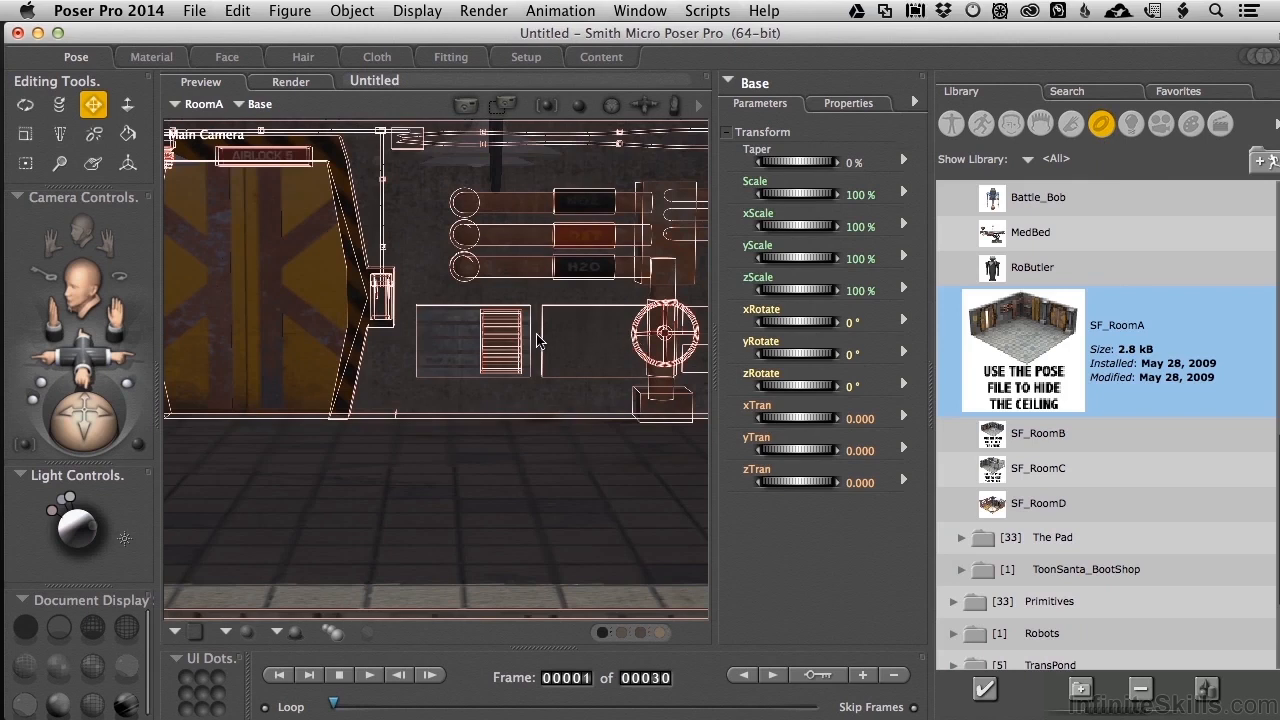
{"action": "mouse_move", "coordinate": [455, 449]}
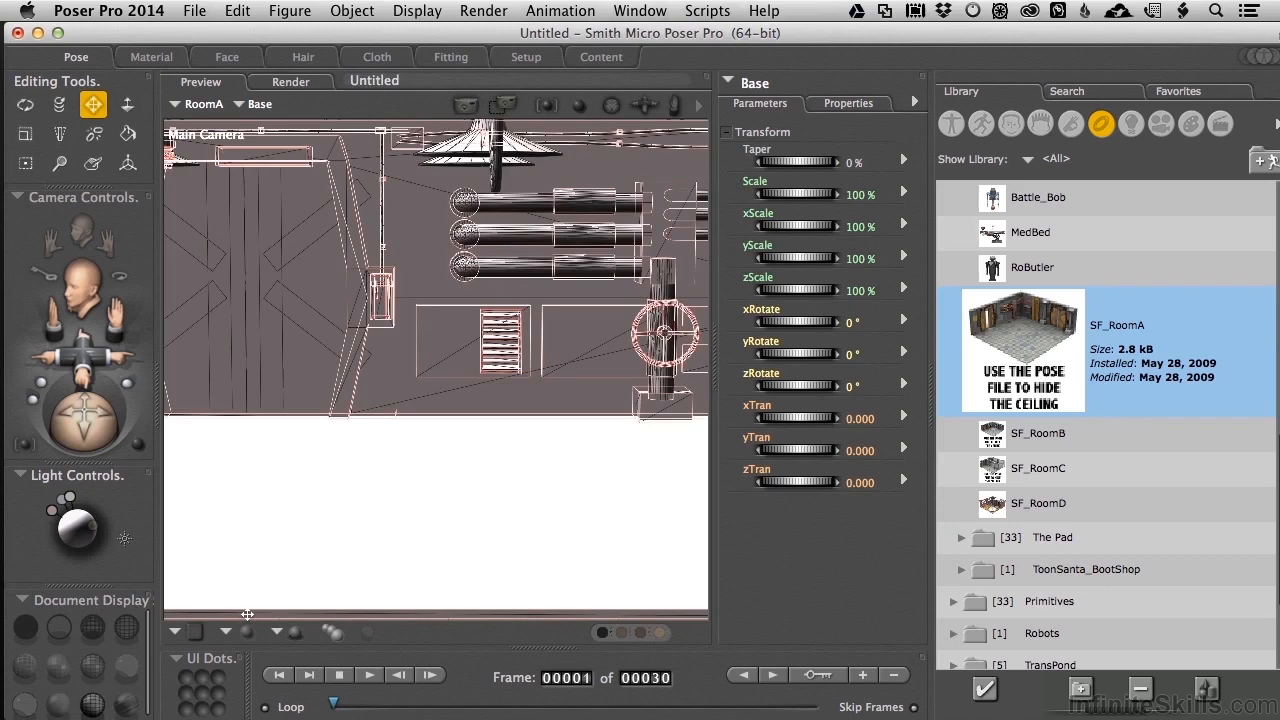
{"action": "mouse_move", "coordinate": [413, 368]}
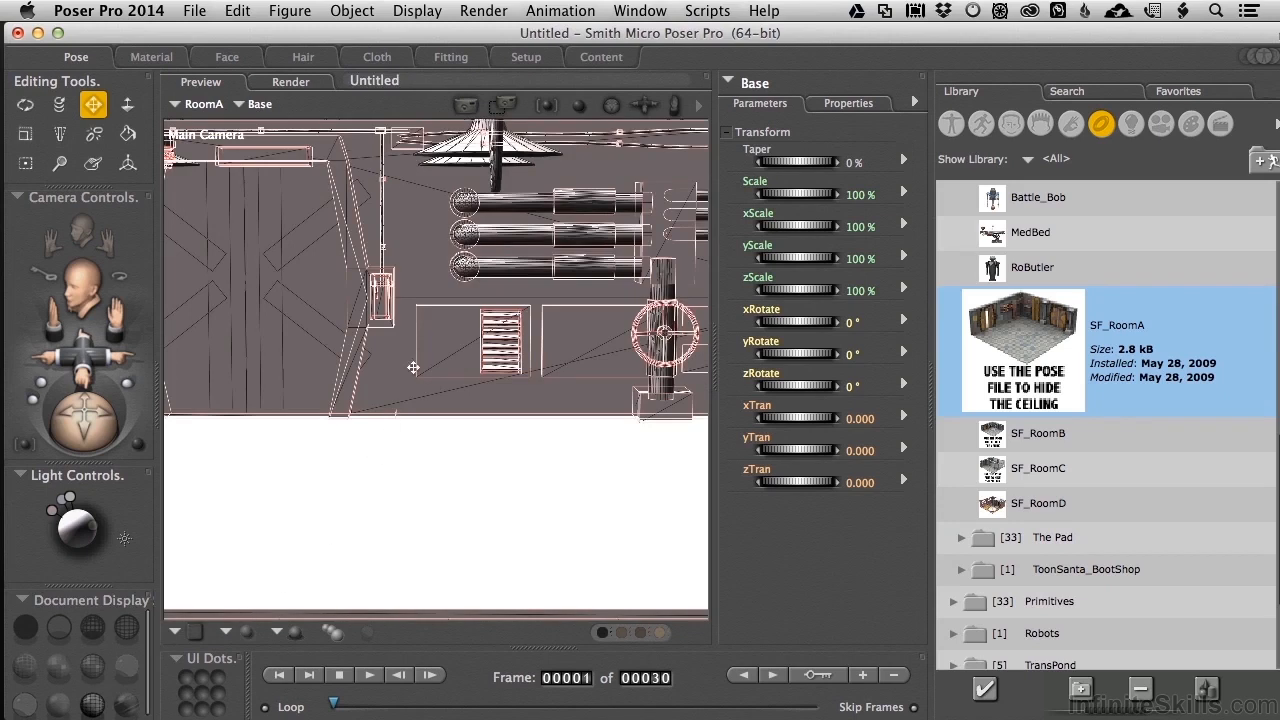
{"action": "mouse_move", "coordinate": [577, 240]}
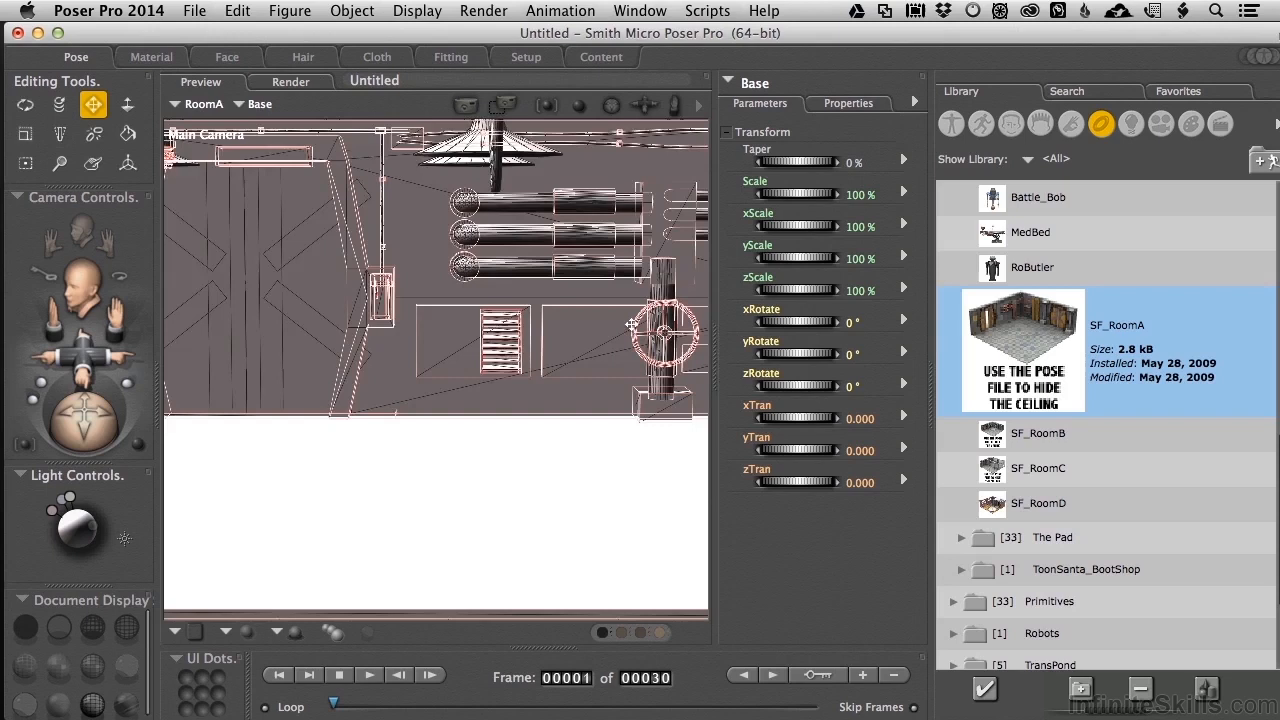
Dolly the Main Camera back from the pipe wall and valve.
{"action": "left_click_drag", "start_coordinate": [630, 325], "coordinate": [520, 350]}
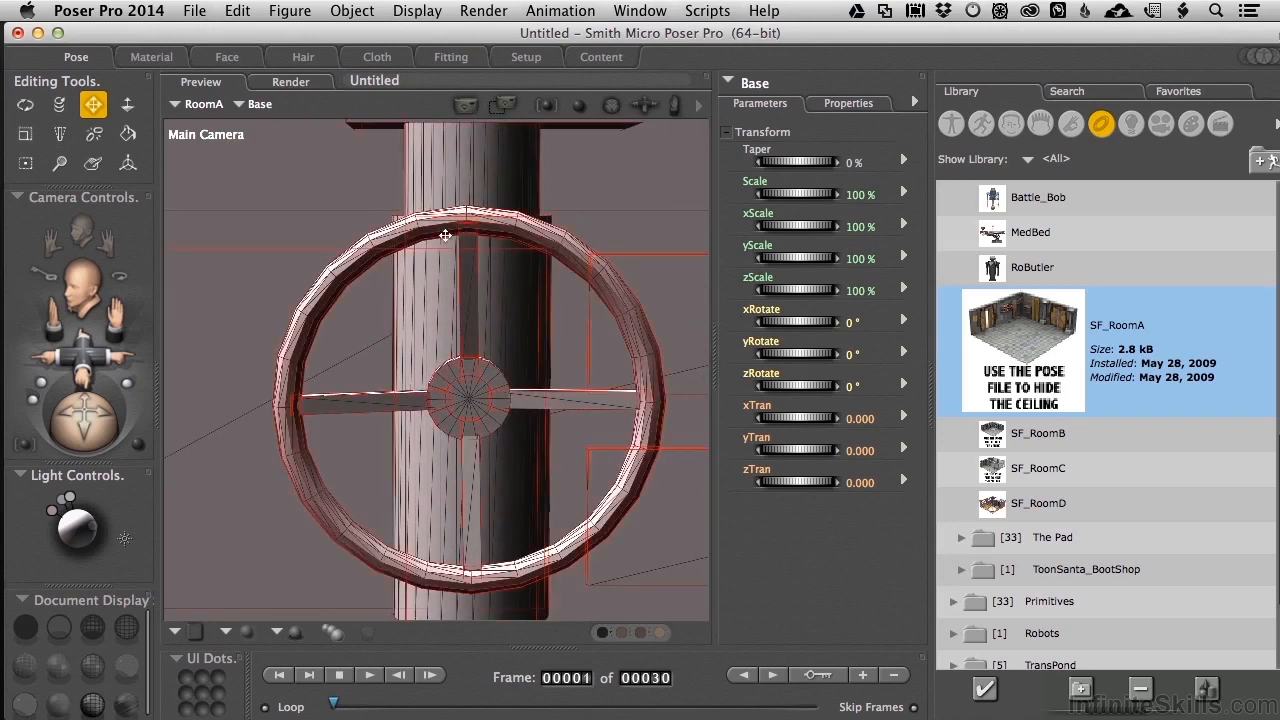
{"action": "mouse_move", "coordinate": [629, 260]}
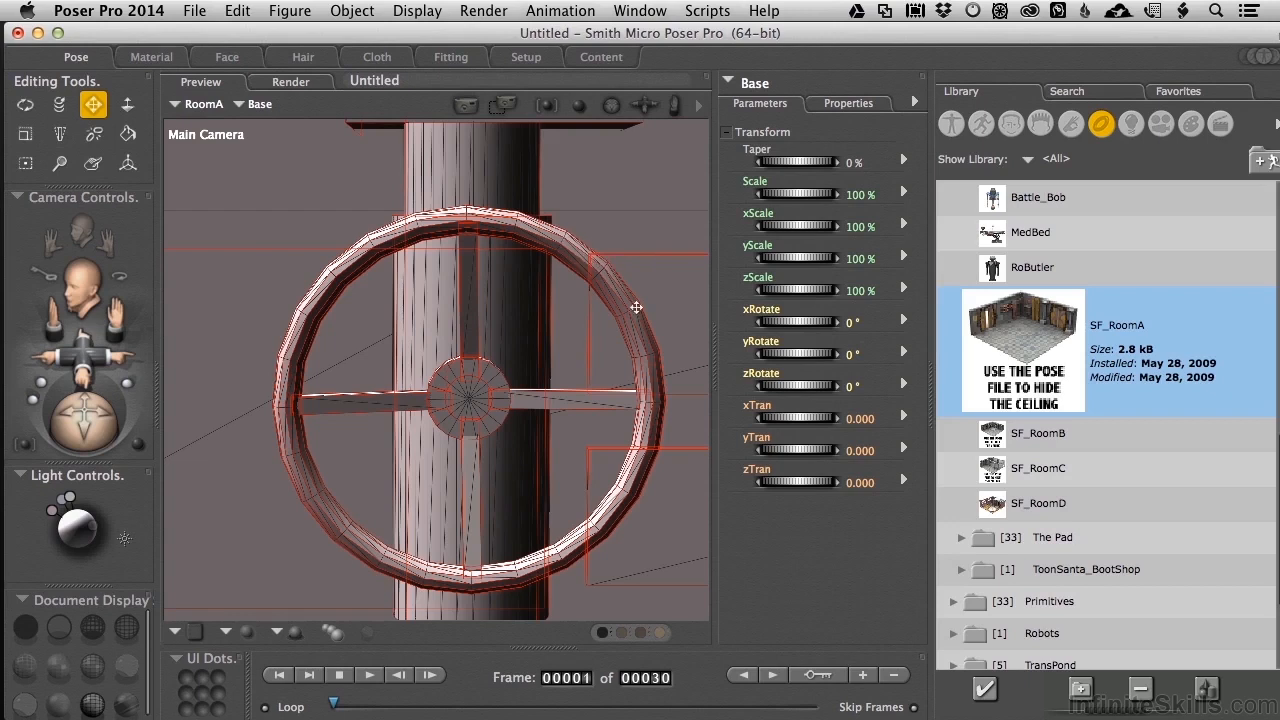
{"action": "mouse_move", "coordinate": [544, 536]}
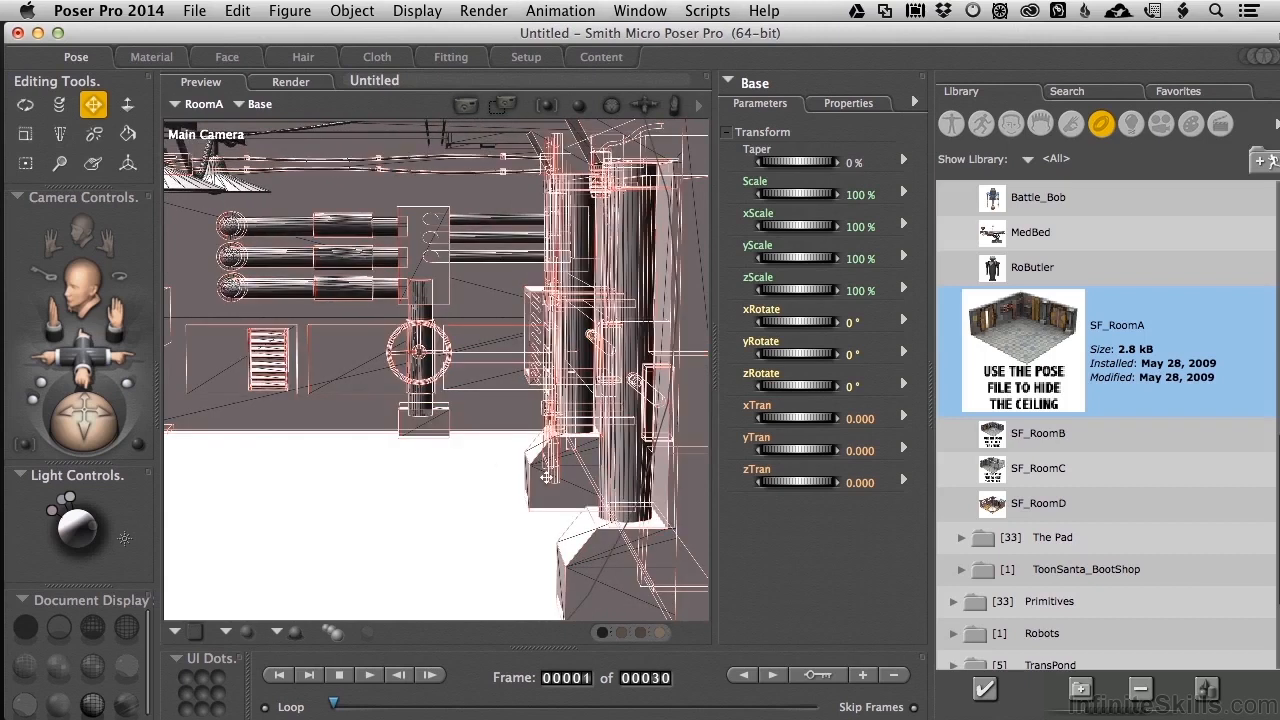
{"action": "mouse_move", "coordinate": [546, 483]}
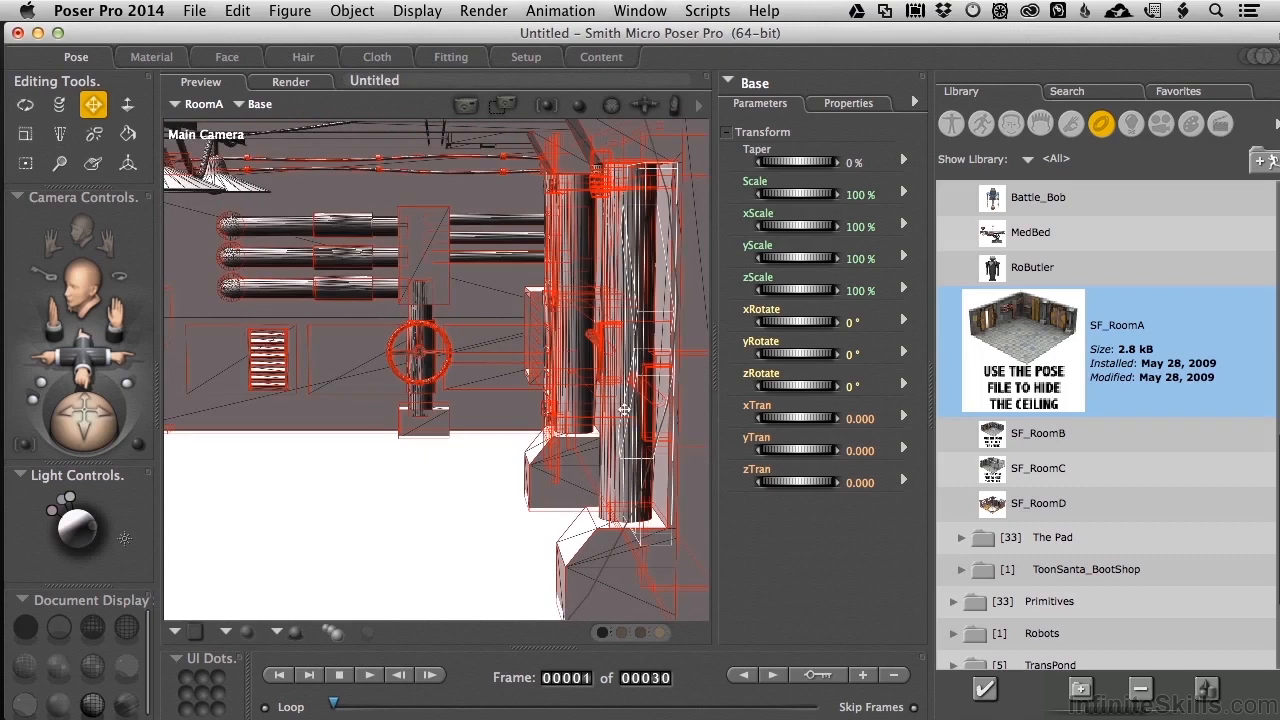
{"action": "mouse_move", "coordinate": [627, 430]}
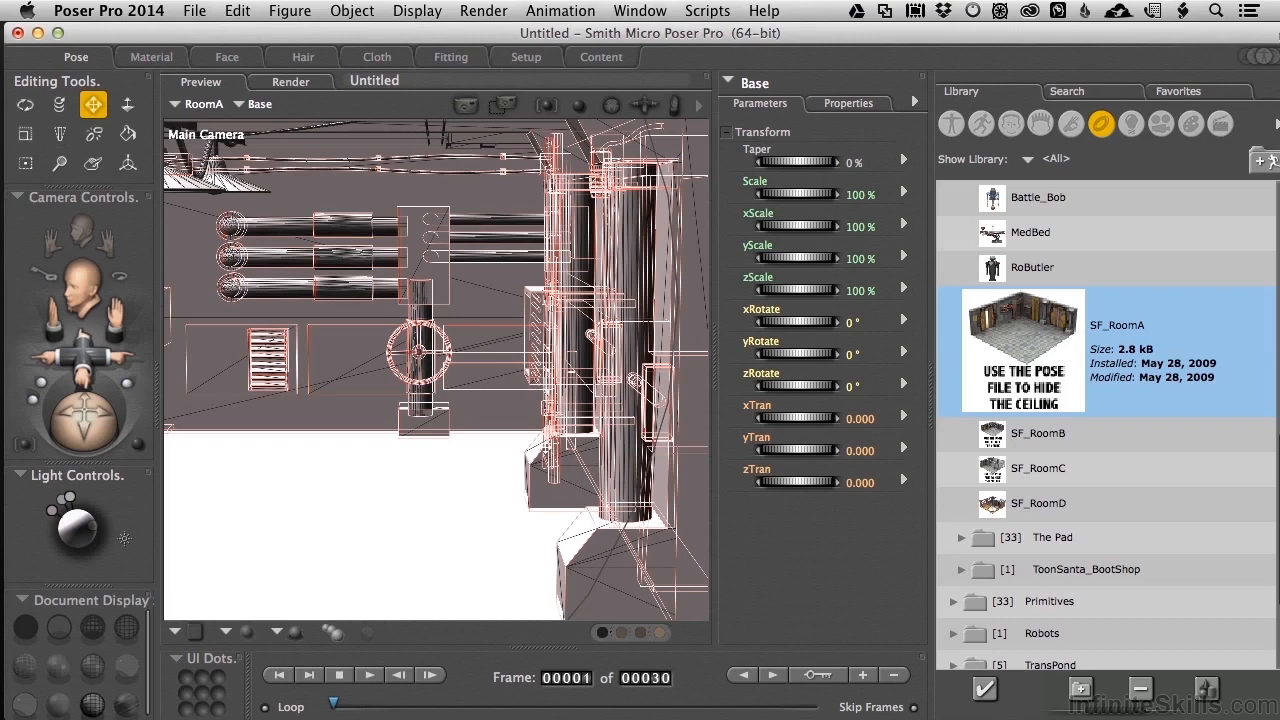
{"action": "mouse_move", "coordinate": [529, 478]}
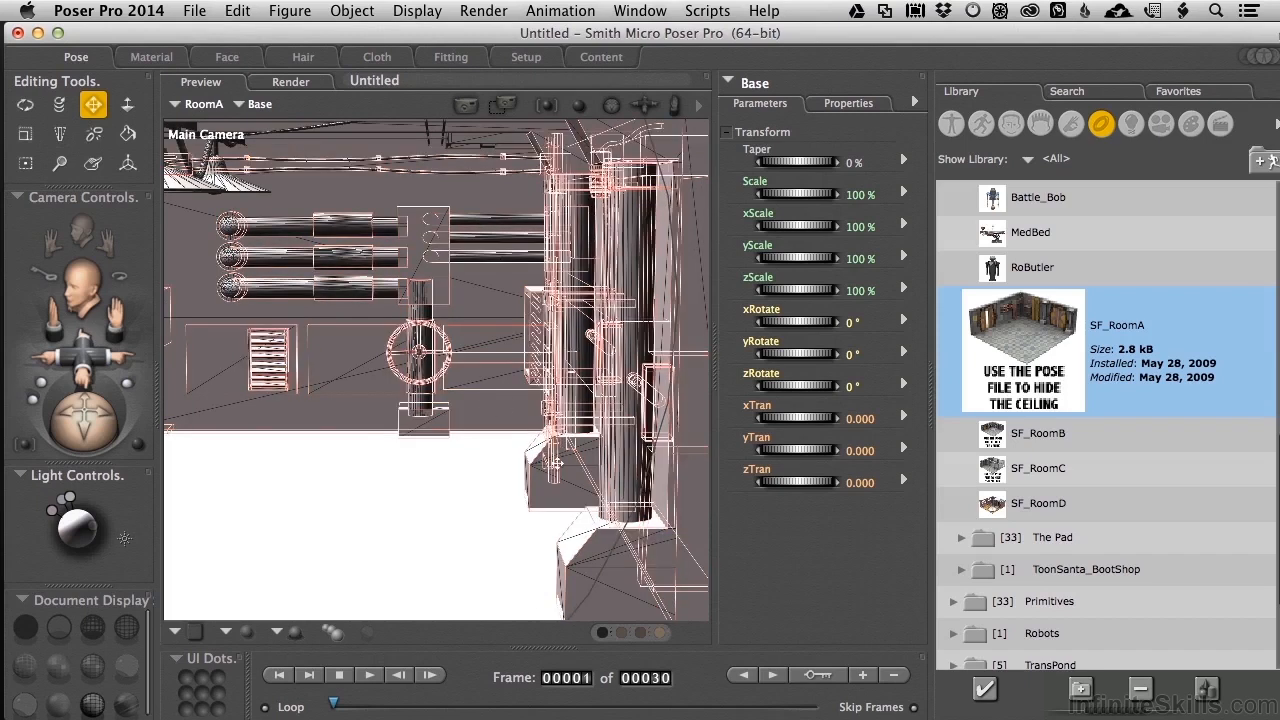
{"action": "mouse_move", "coordinate": [513, 470]}
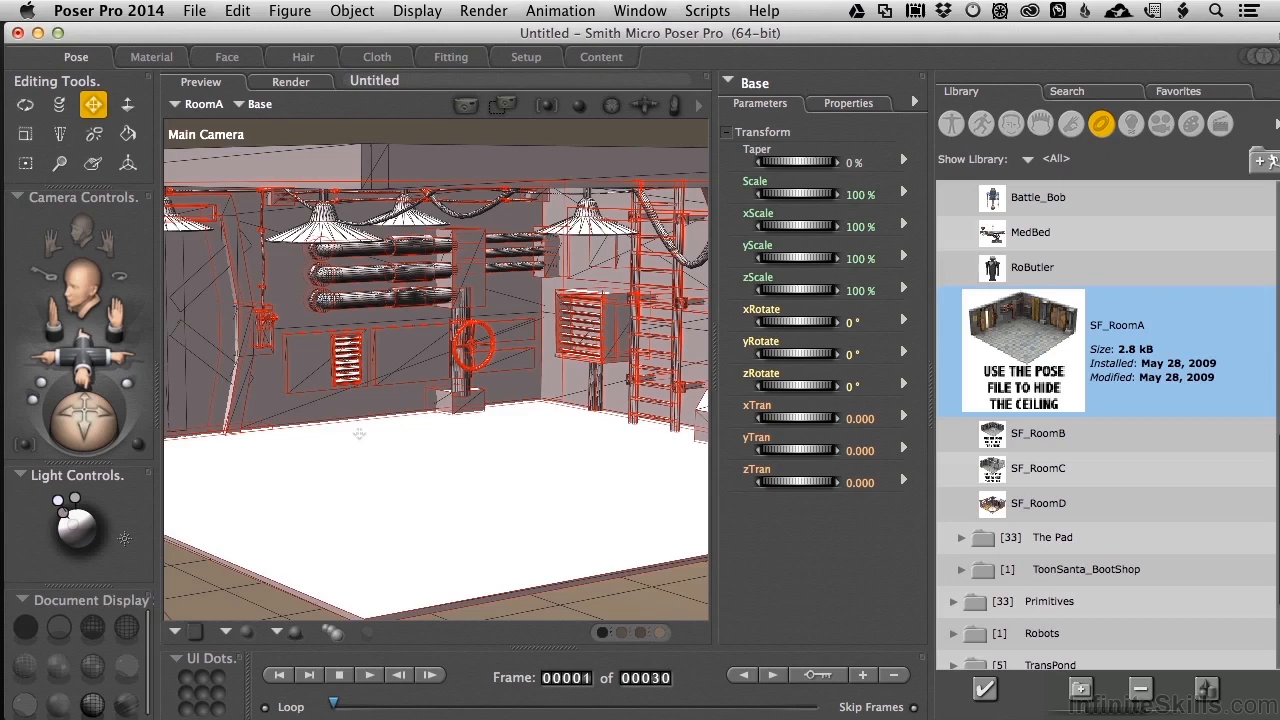
{"action": "mouse_move", "coordinate": [528, 416]}
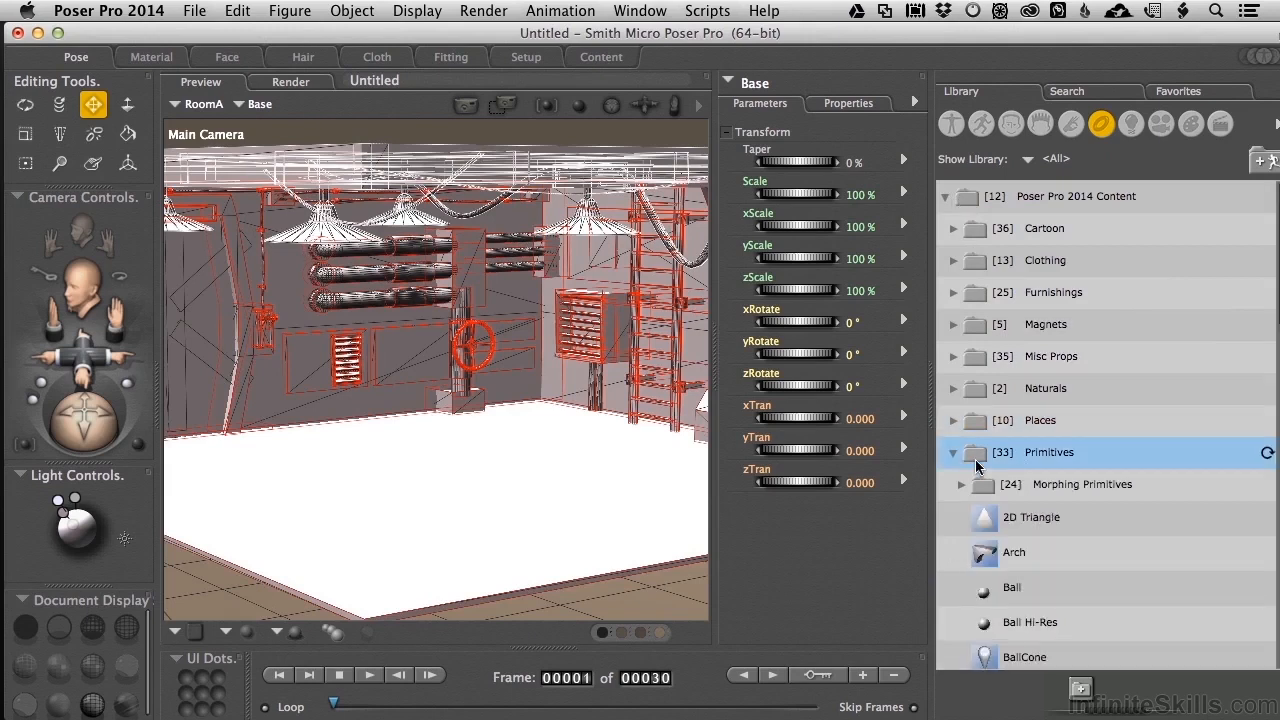
{"action": "mouse_move", "coordinate": [1036, 588]}
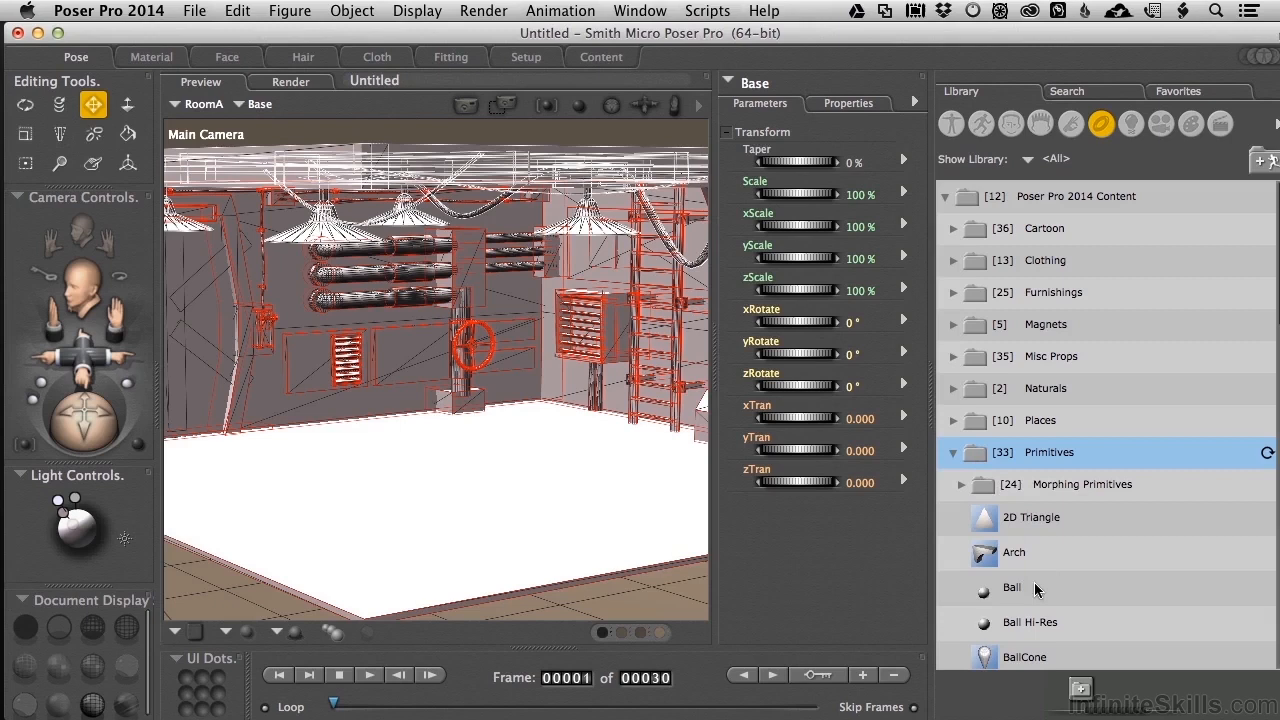
{"action": "mouse_move", "coordinate": [1035, 588]}
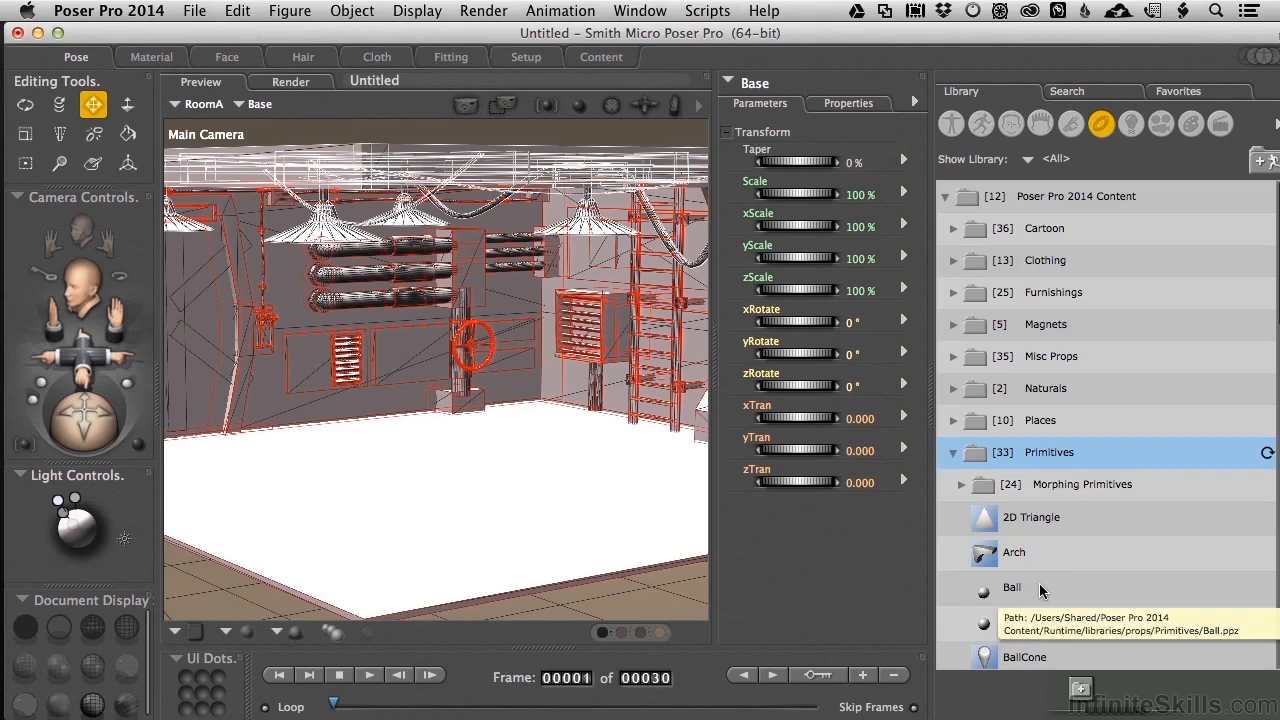
{"action": "mouse_move", "coordinate": [1020, 591]}
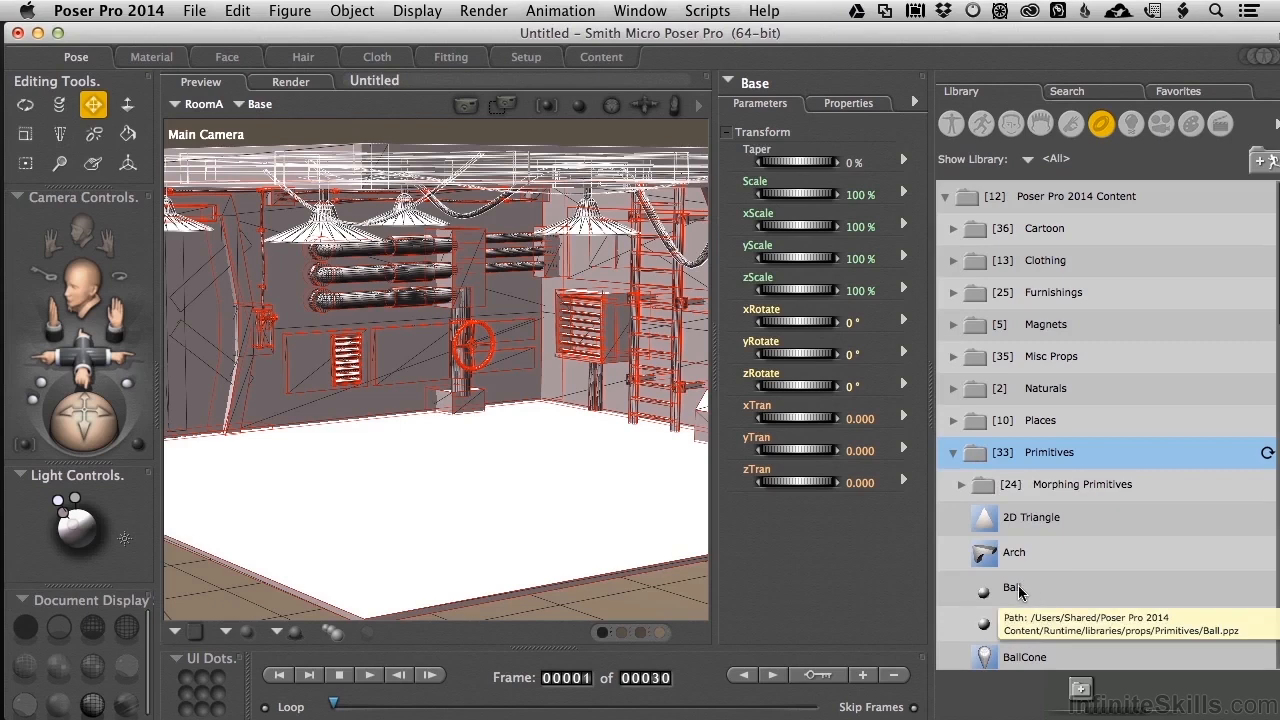
{"action": "mouse_move", "coordinate": [1190, 520]}
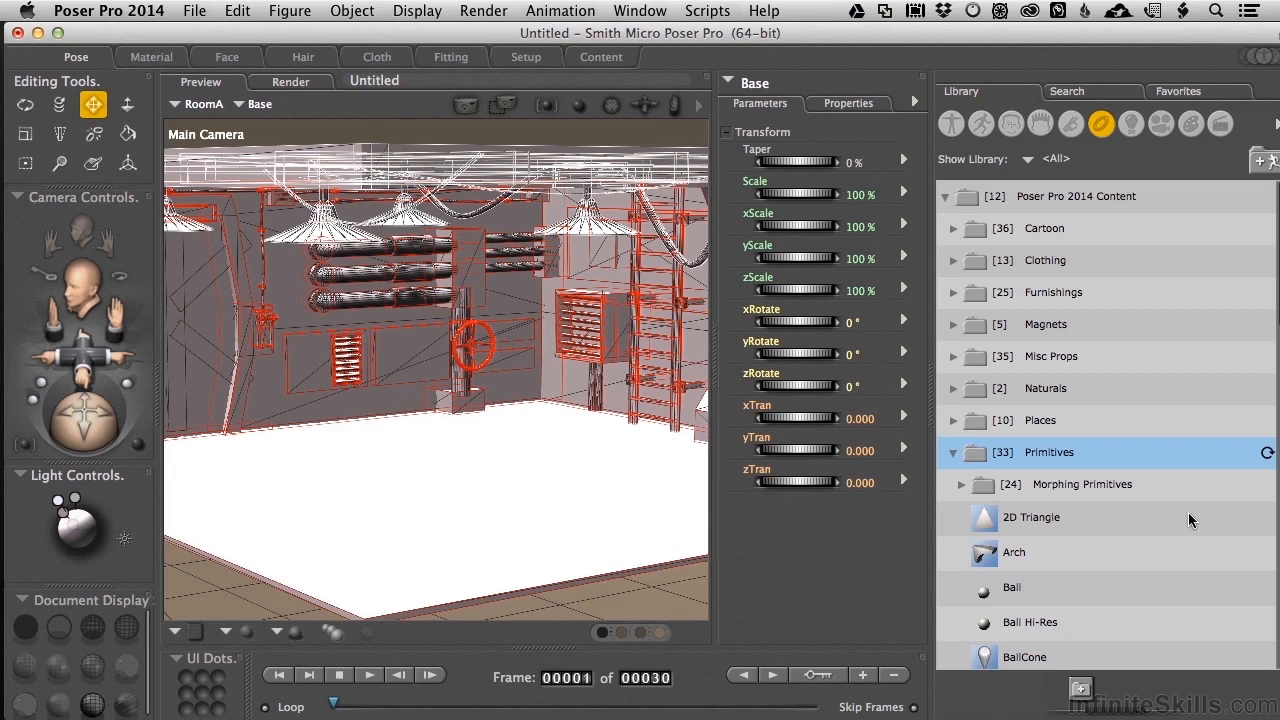
Scroll the Primitives props list showing Ball, Cylinder, GeoSphere and Pyramid.
{"action": "scroll", "scroll_direction": "down", "scroll_amount": 3}
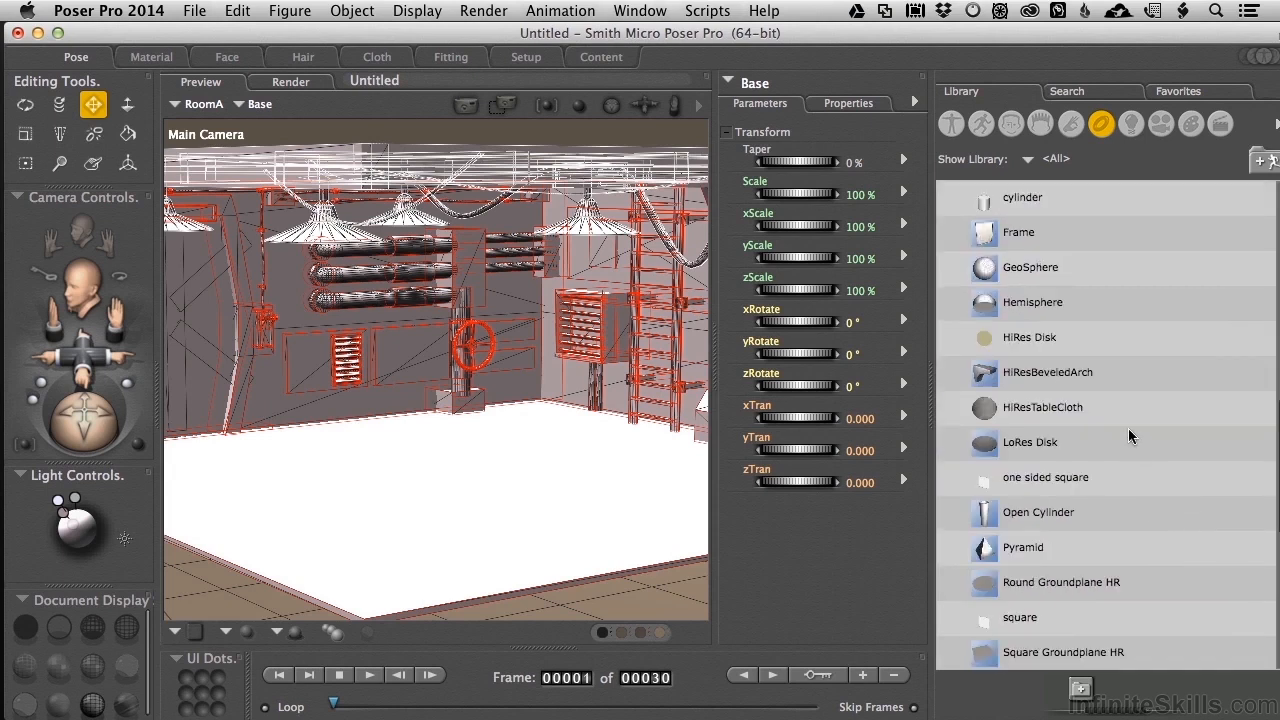
{"action": "mouse_move", "coordinate": [1070, 245]}
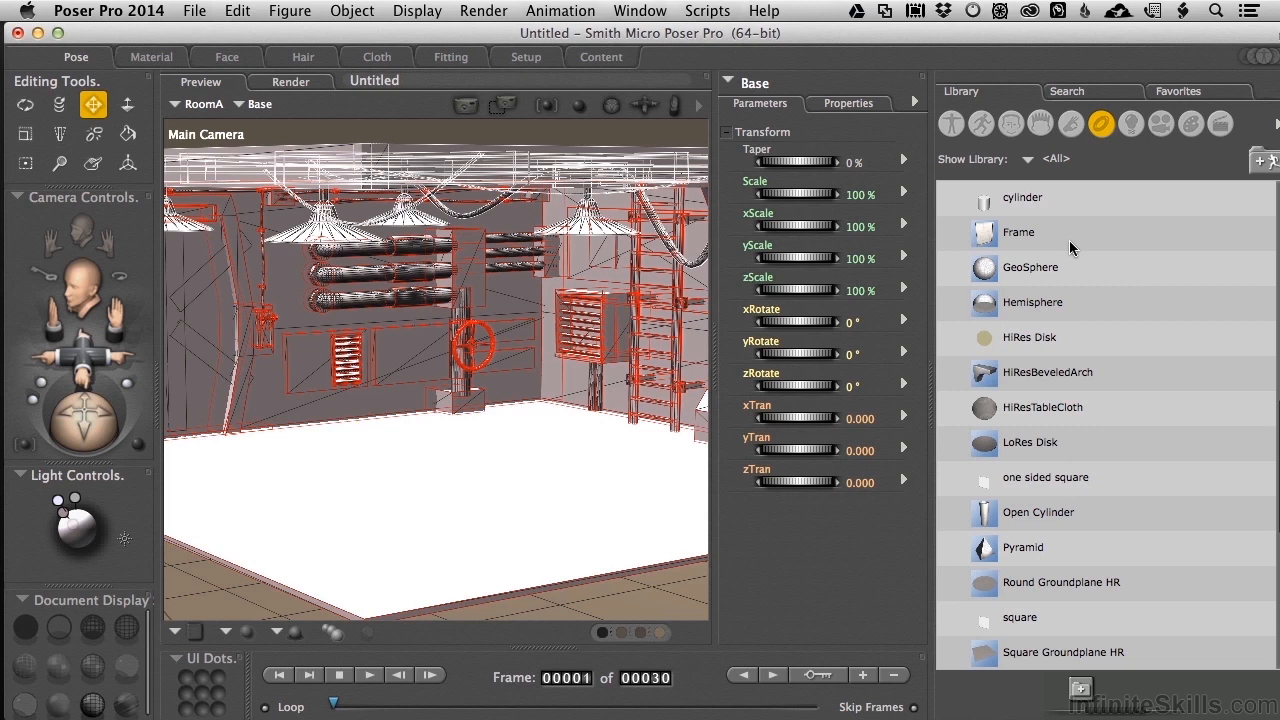
{"action": "mouse_move", "coordinate": [993, 415]}
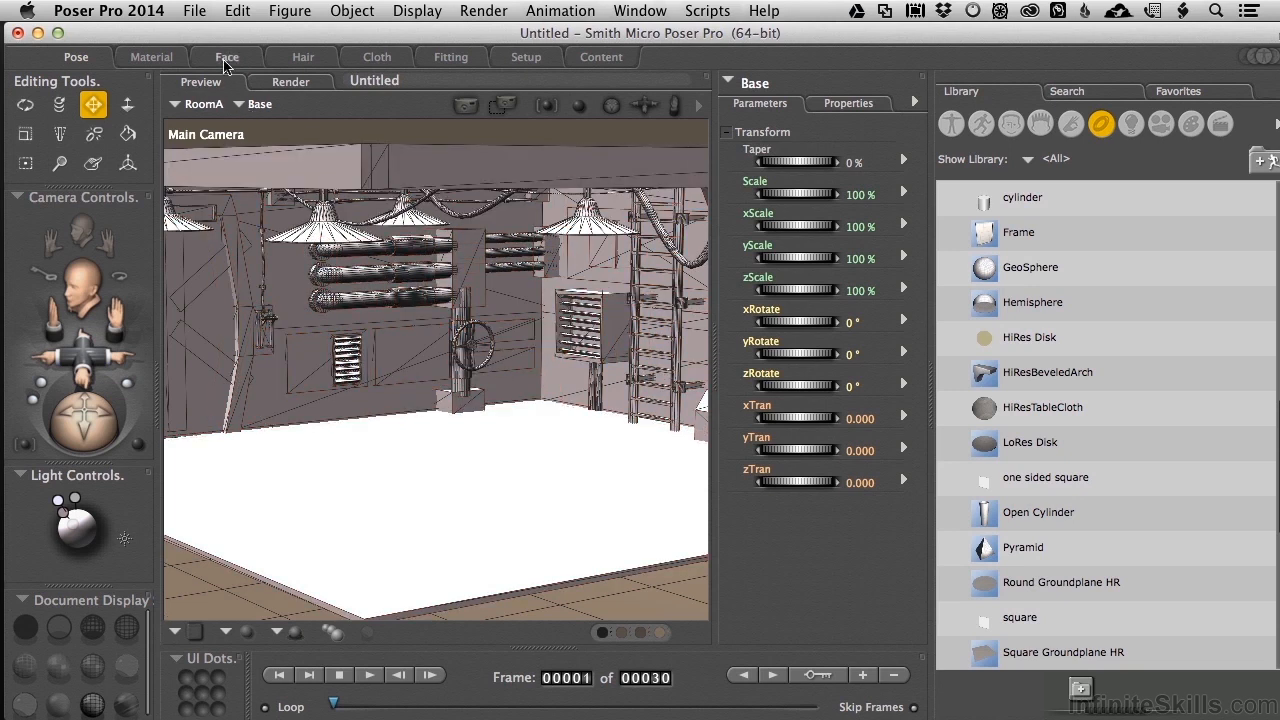
Use Edit > Duplicate 'RoomA' to create Figure 2.
{"action": "left_click", "coordinate": [237, 11]}
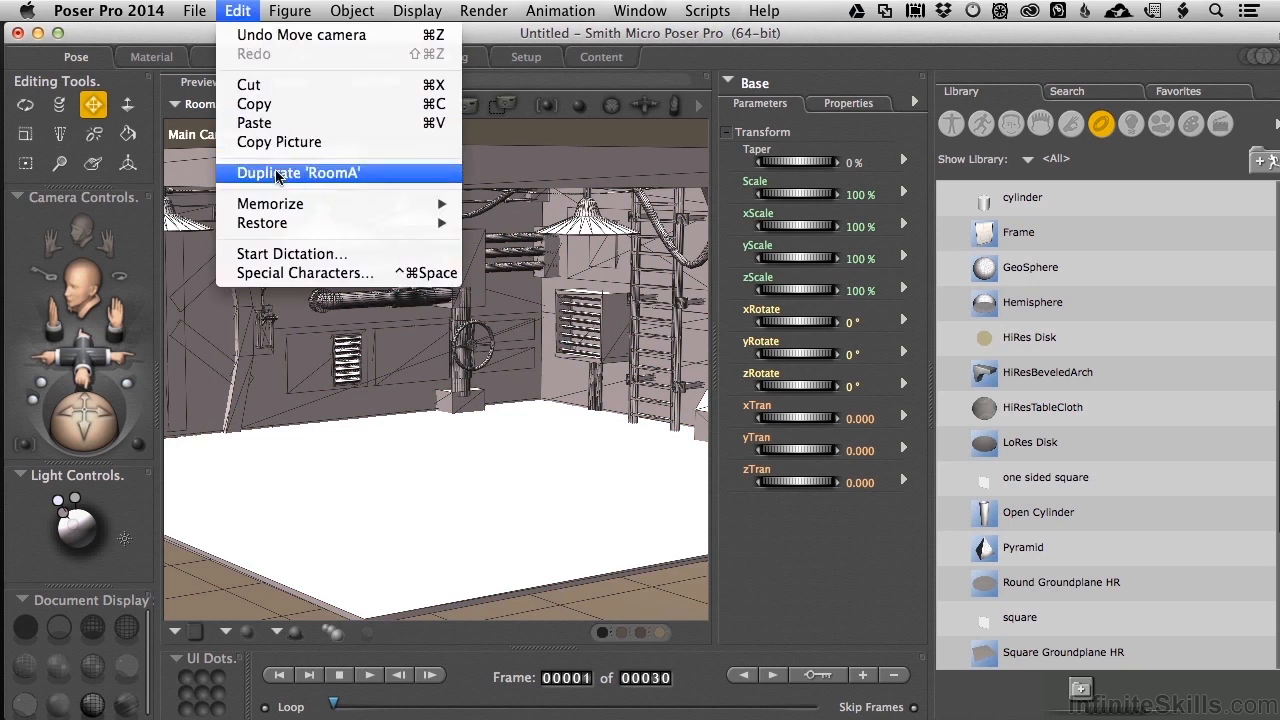
{"action": "left_click", "coordinate": [298, 172]}
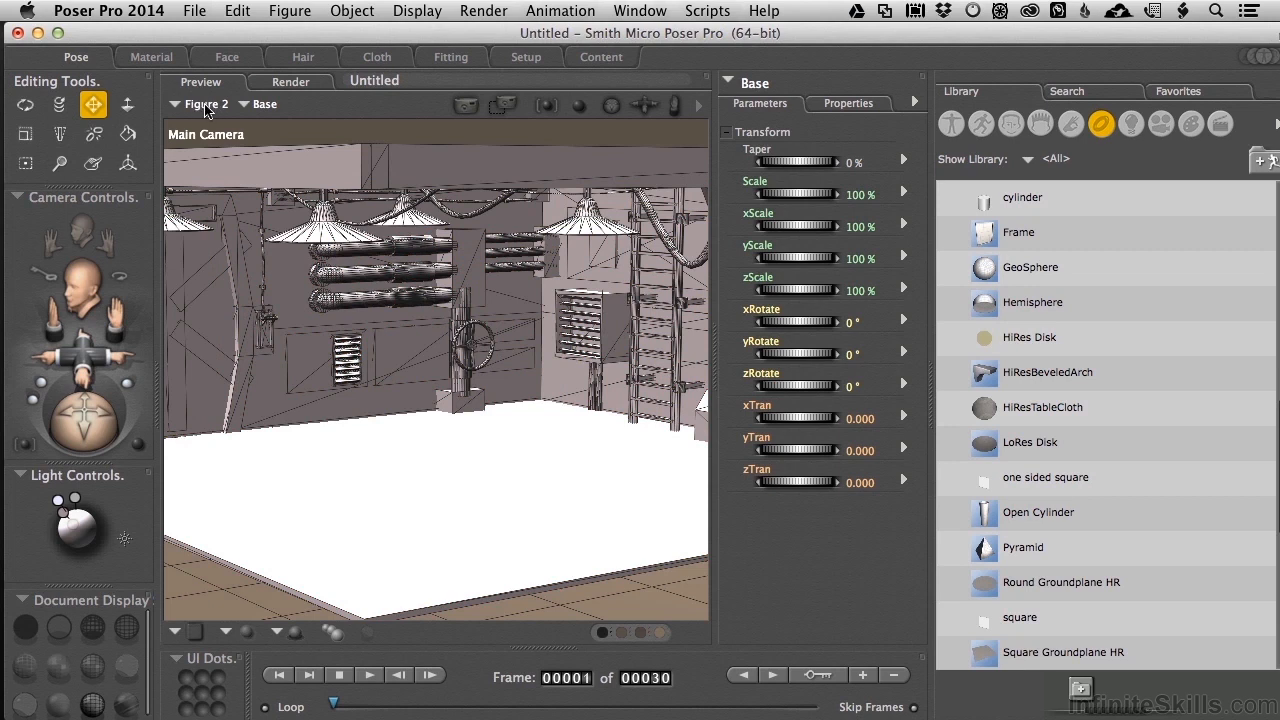
{"action": "mouse_move", "coordinate": [204, 110]}
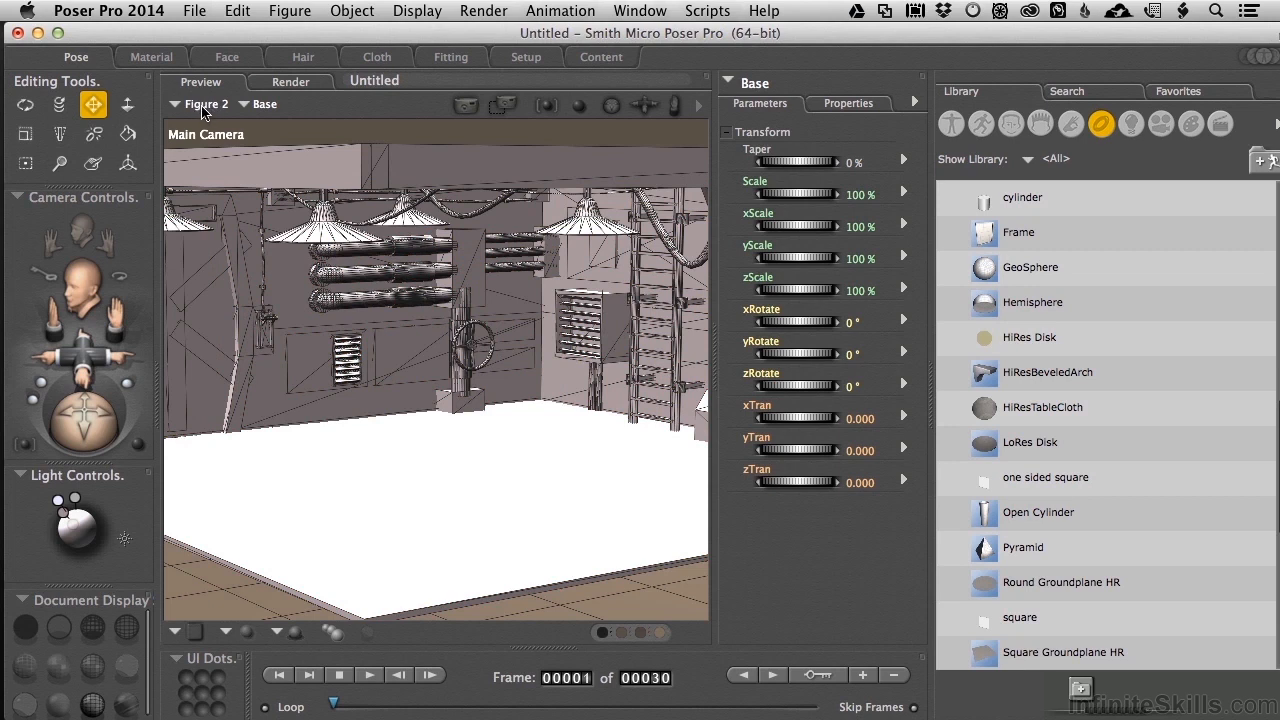
{"action": "mouse_move", "coordinate": [245, 107]}
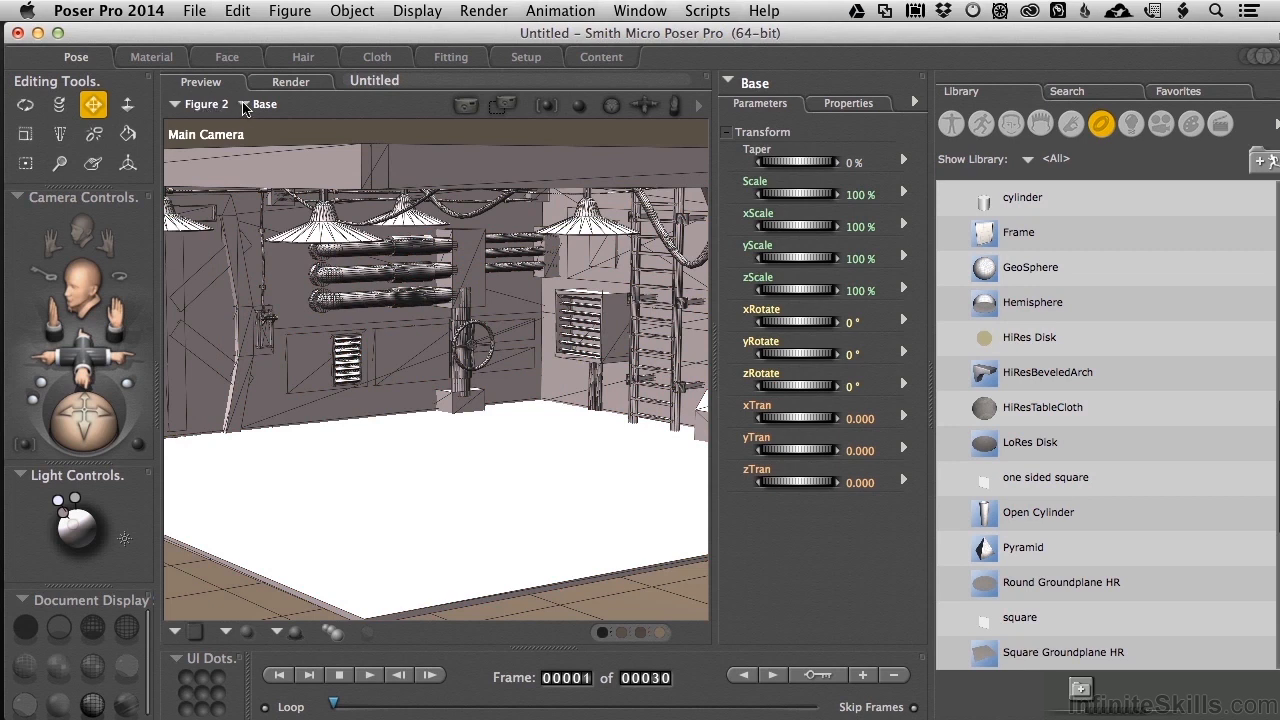
Select Figure 2's Body and rename it 'Room A Collider' in Properties.
{"action": "left_click", "coordinate": [264, 104]}
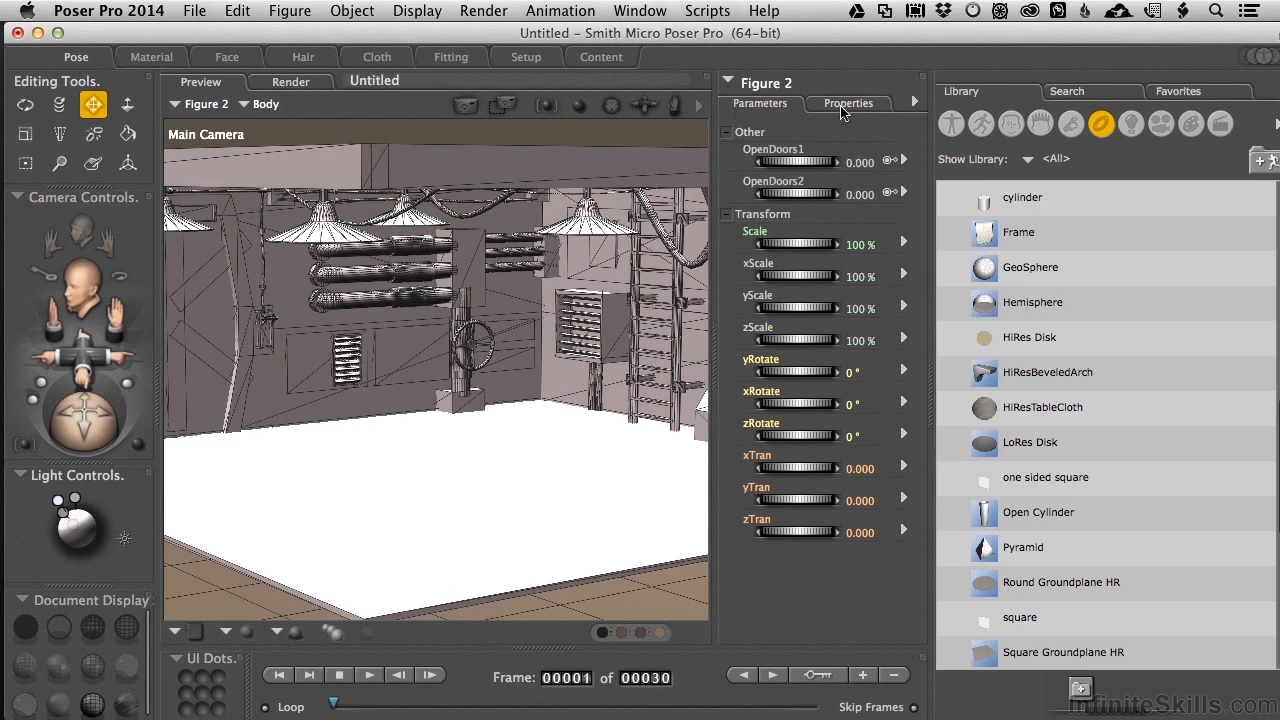
{"action": "left_click", "coordinate": [847, 103]}
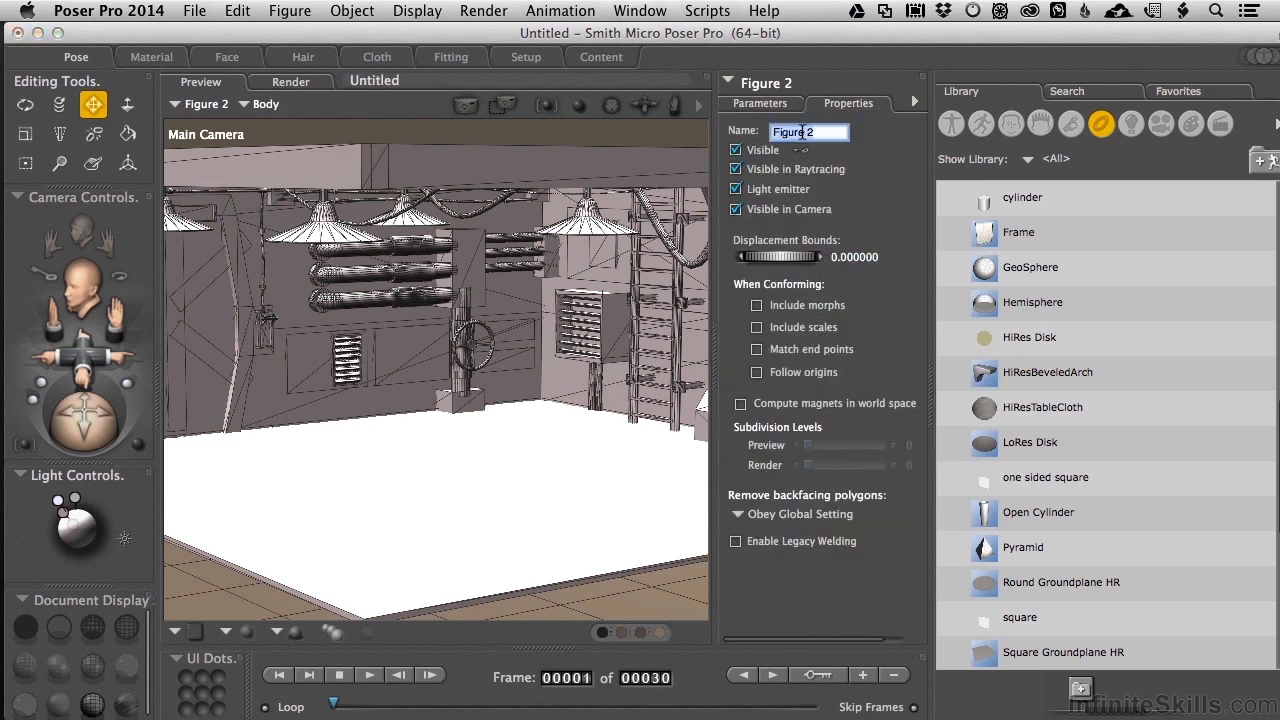
{"action": "type", "text": "Room A Collider"}
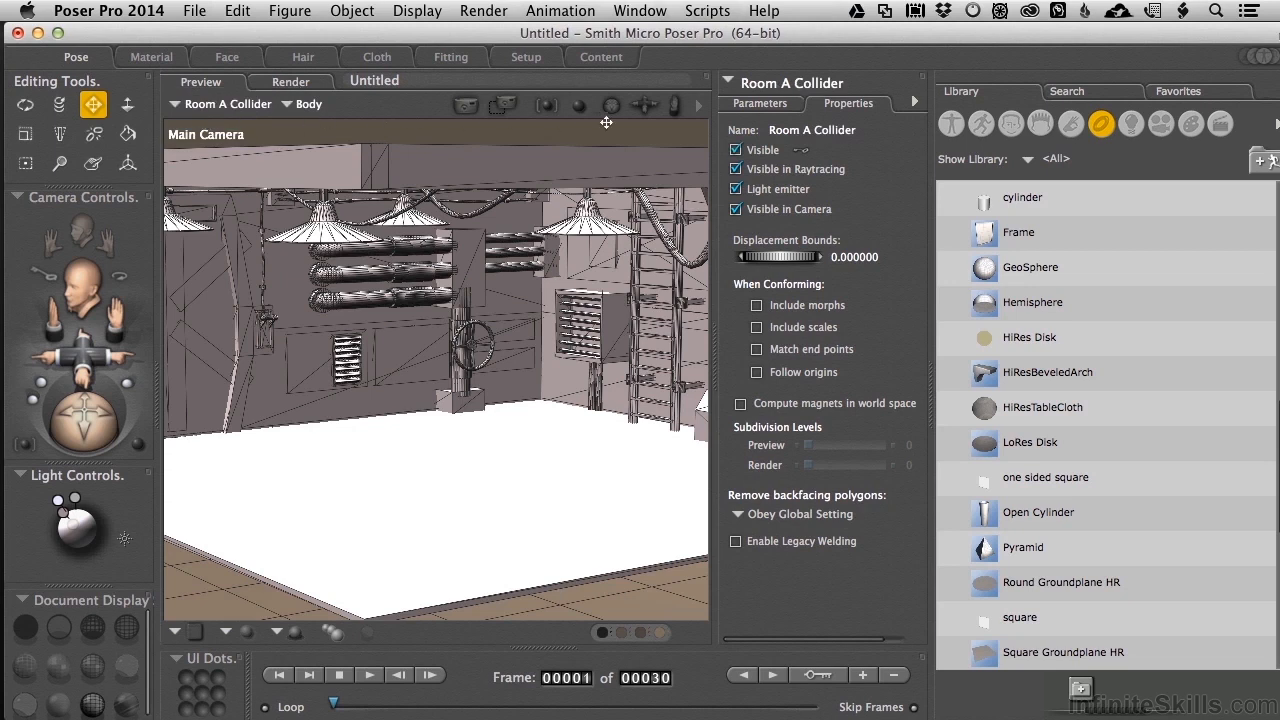
Move the Main Camera close to the valve wheel and column.
{"action": "left_click", "coordinate": [736, 150]}
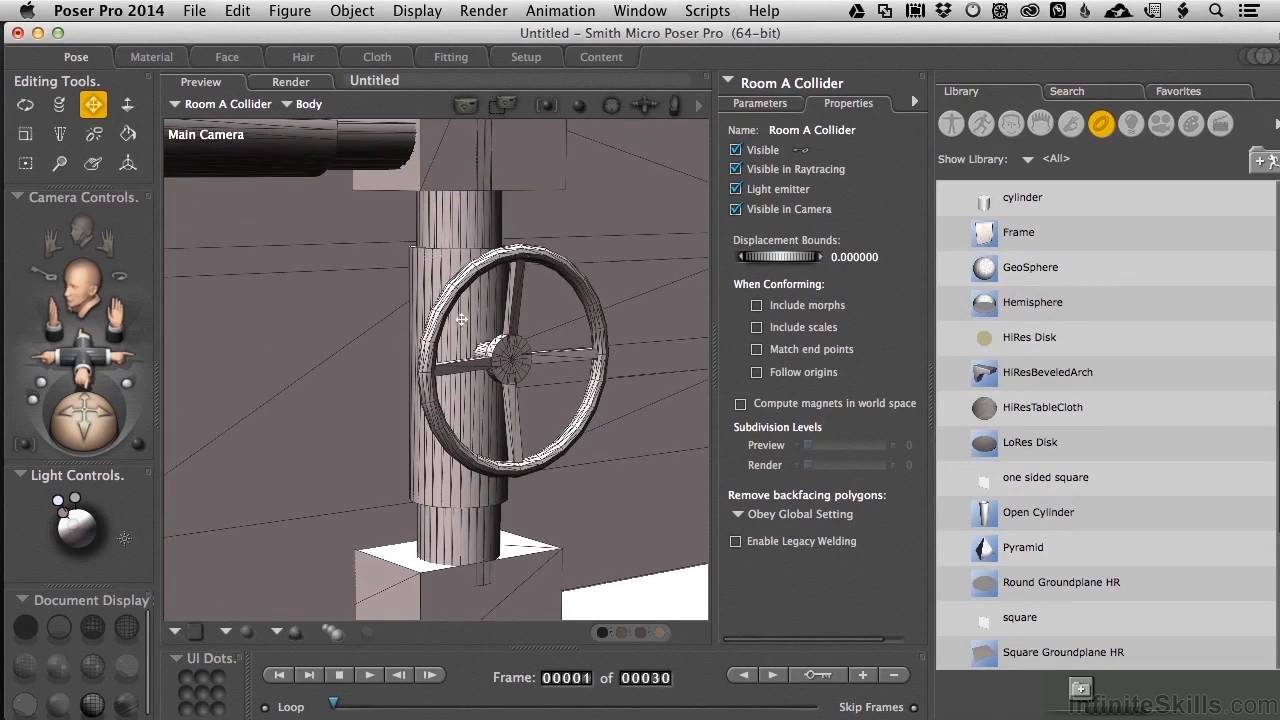
{"action": "mouse_move", "coordinate": [575, 293]}
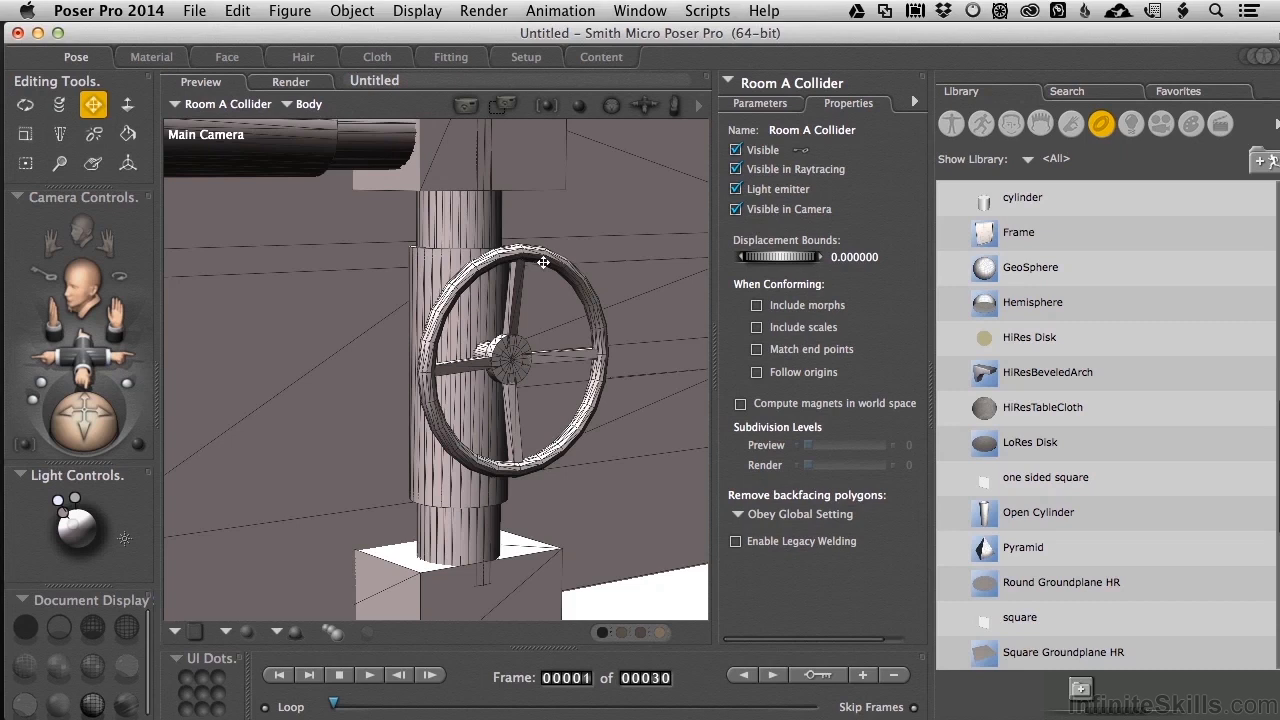
{"action": "mouse_move", "coordinate": [303, 118]}
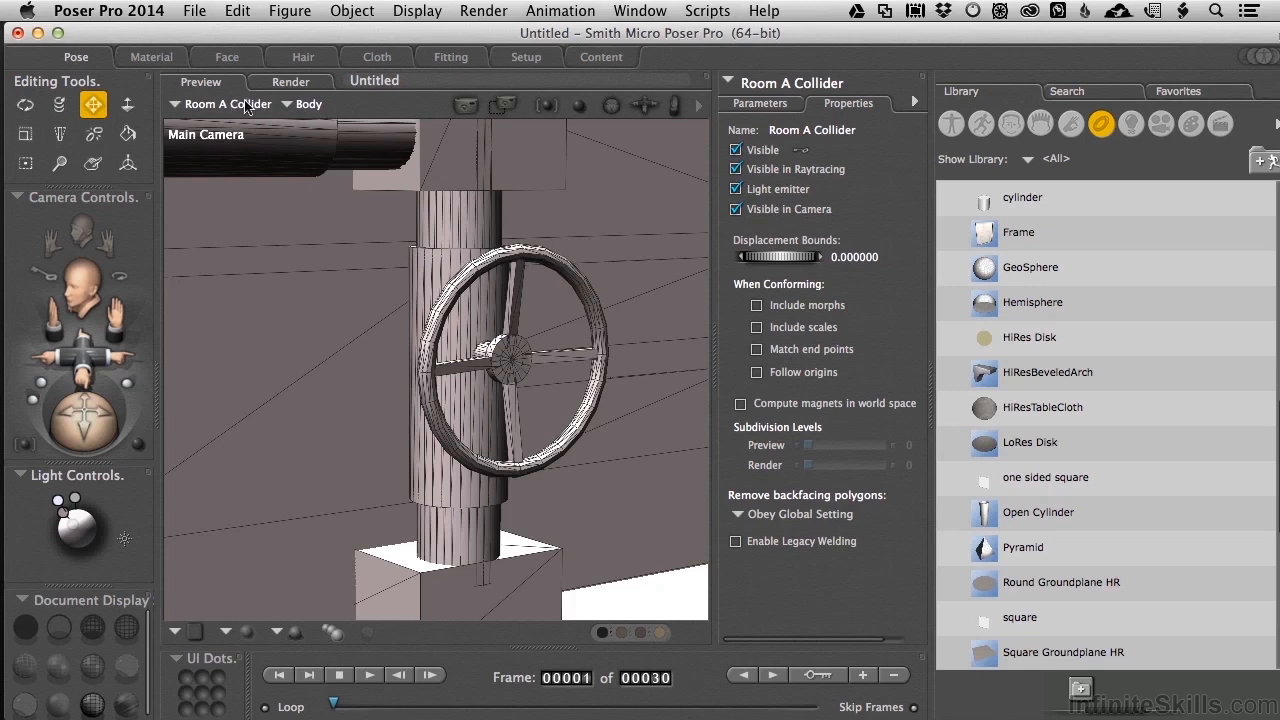
Run Figure > Reduce Polygons with a target of about 8565 triangles.
{"action": "left_click", "coordinate": [289, 11]}
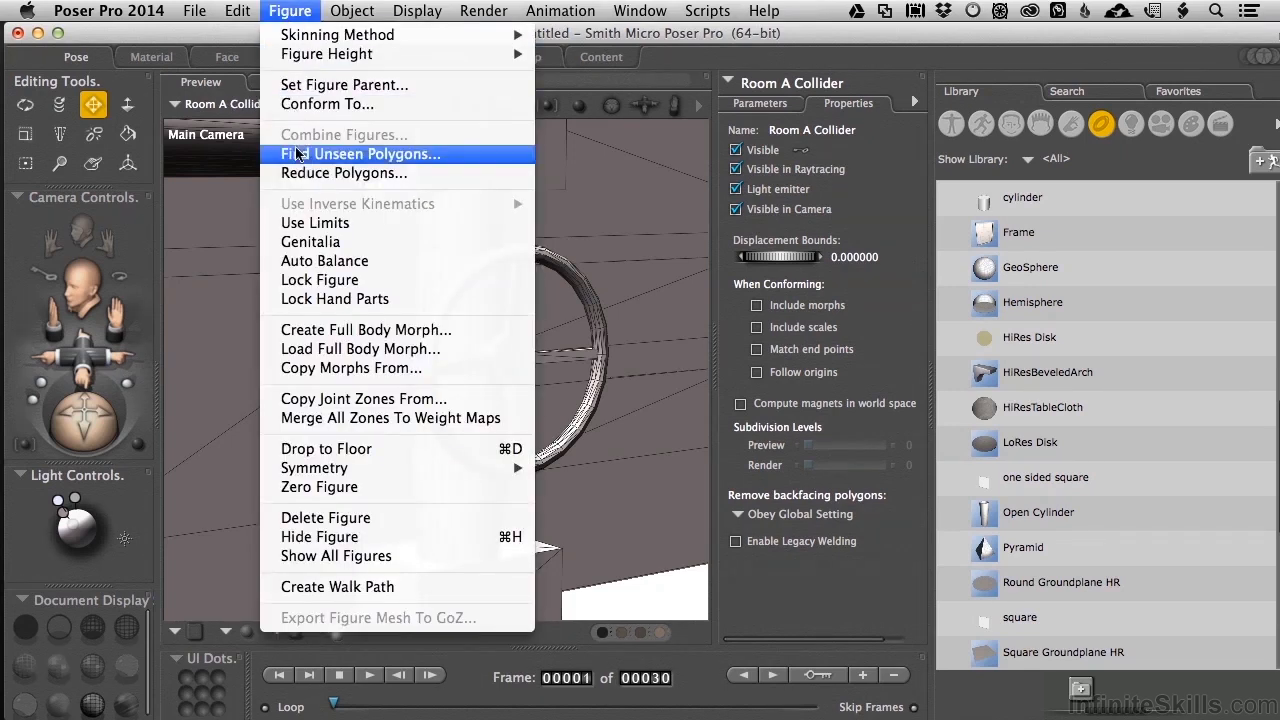
{"action": "left_click", "coordinate": [343, 173]}
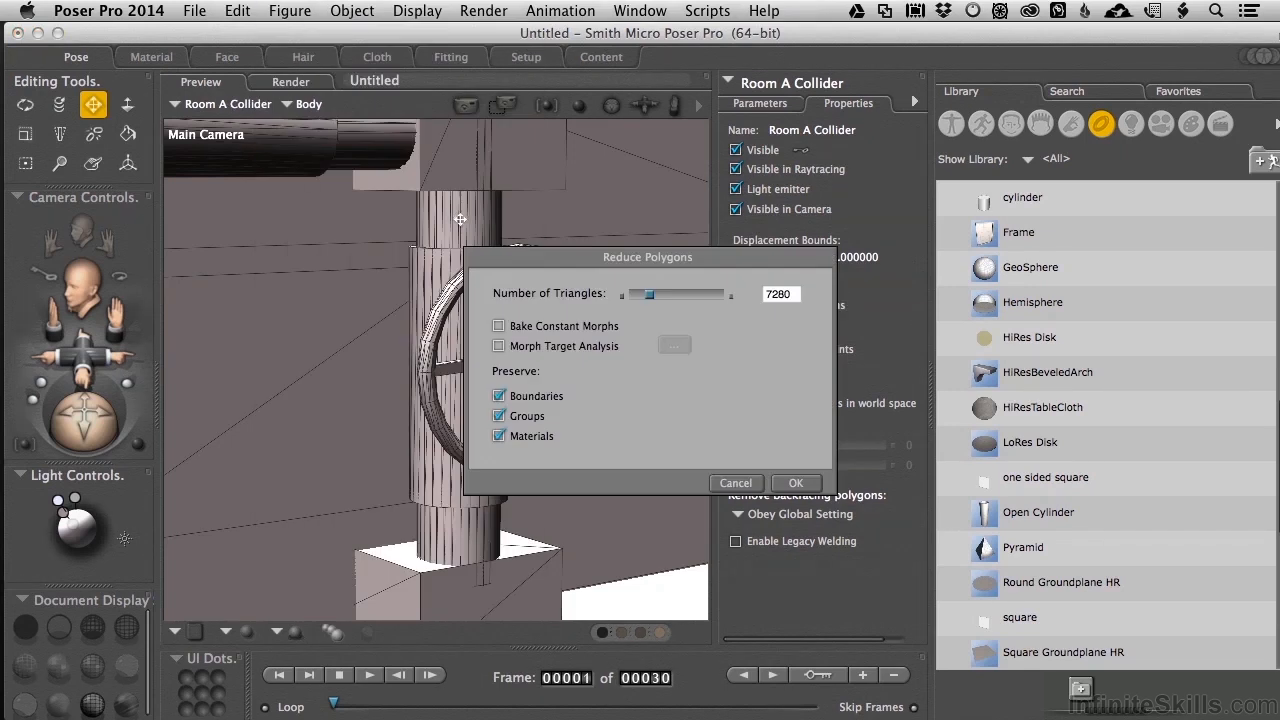
{"action": "left_click_drag", "start_coordinate": [648, 293], "coordinate": [710, 293]}
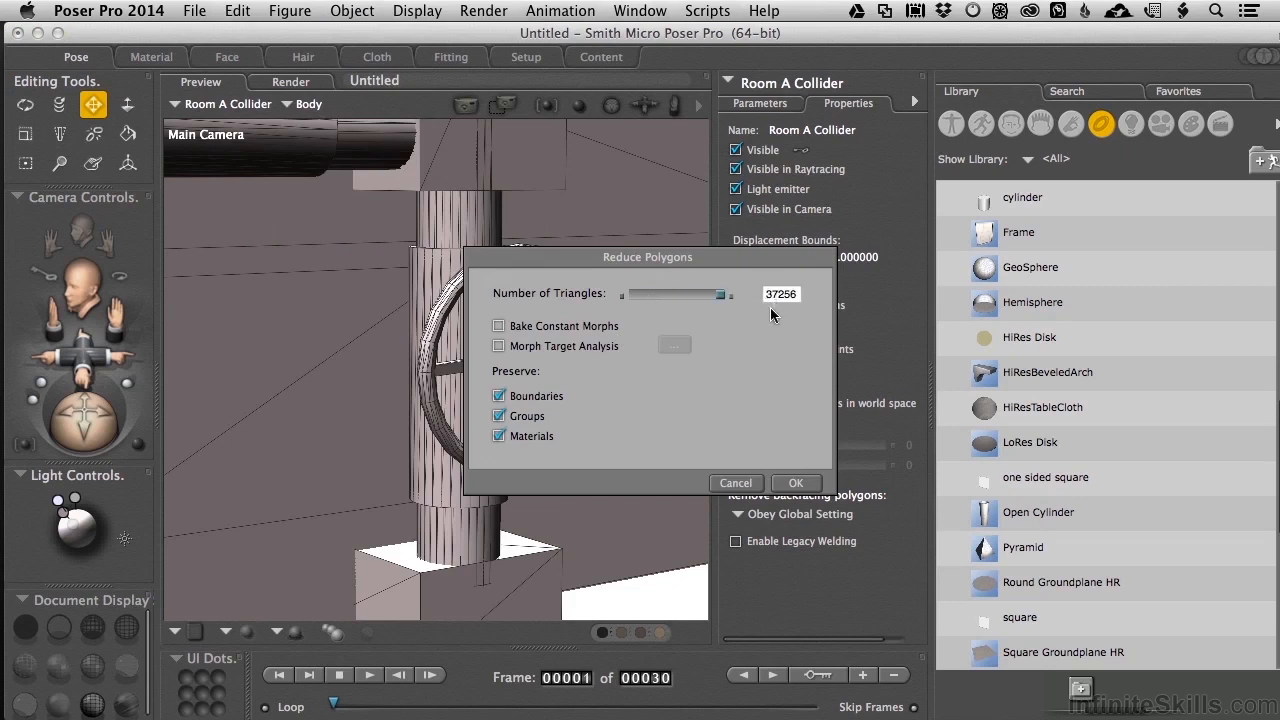
{"action": "mouse_move", "coordinate": [668, 313]}
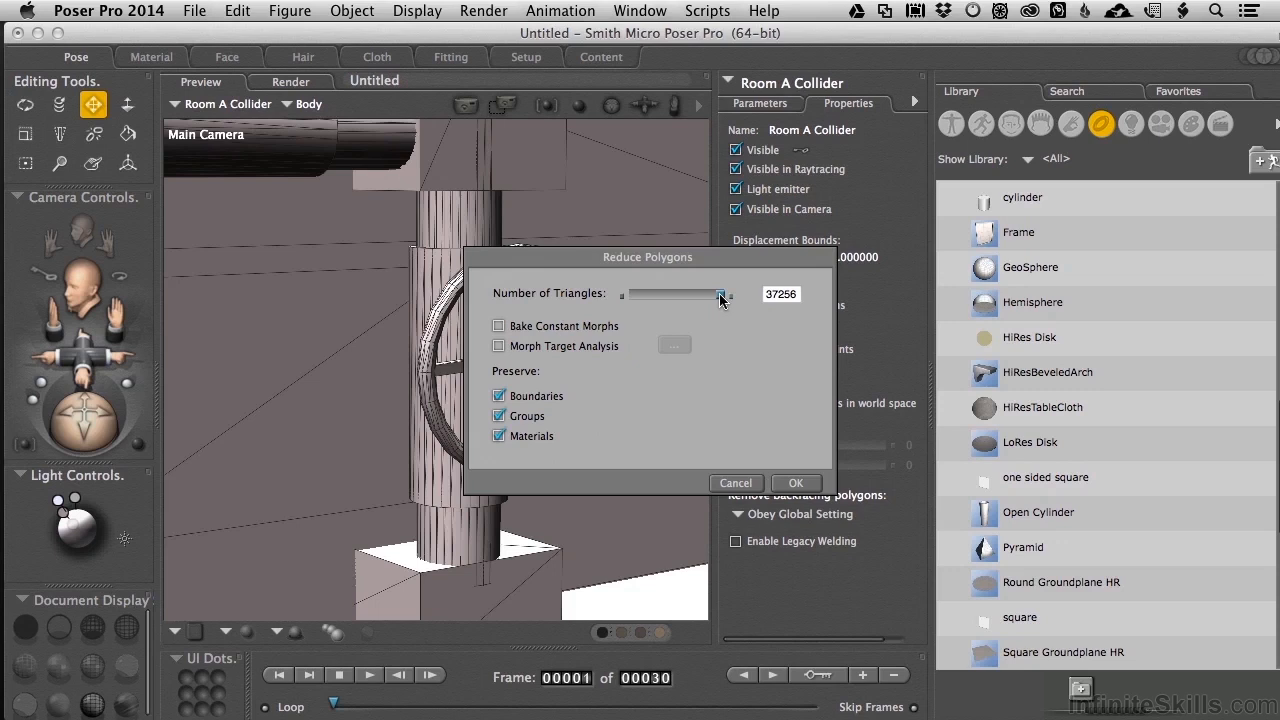
{"action": "left_click_drag", "start_coordinate": [718, 294], "coordinate": [673, 294]}
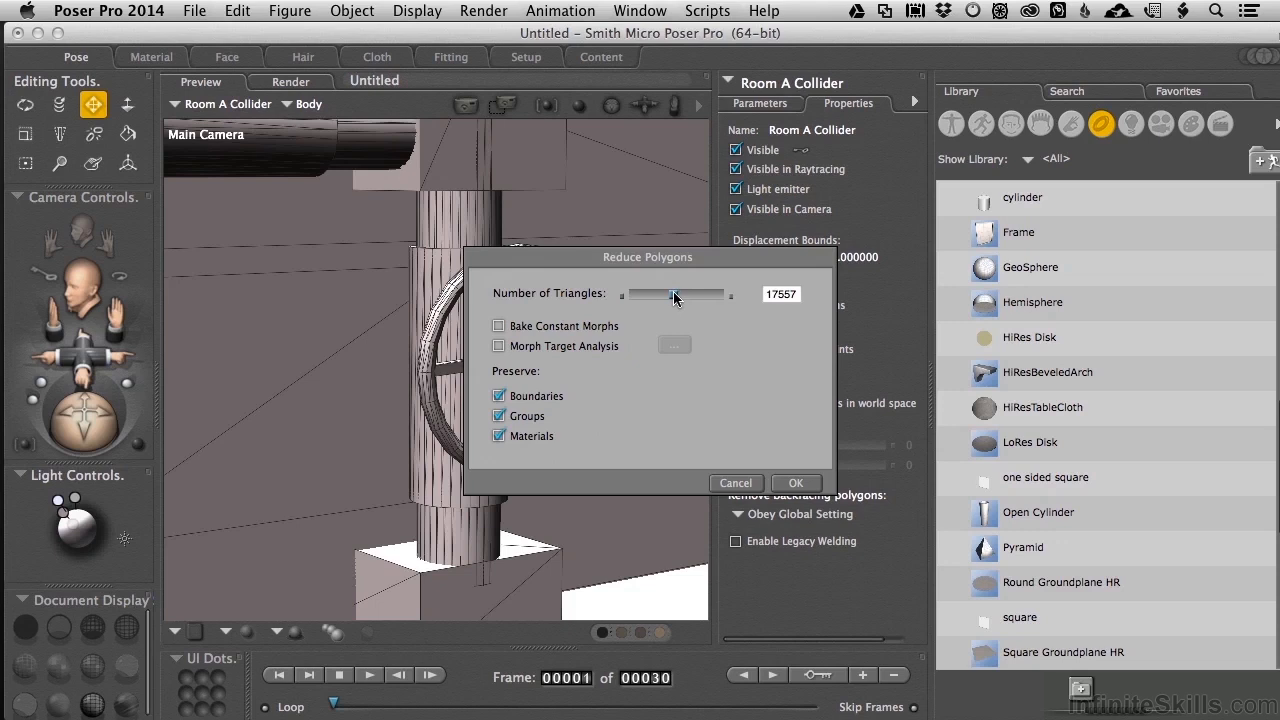
{"action": "left_click_drag", "start_coordinate": [674, 293], "coordinate": [650, 293]}
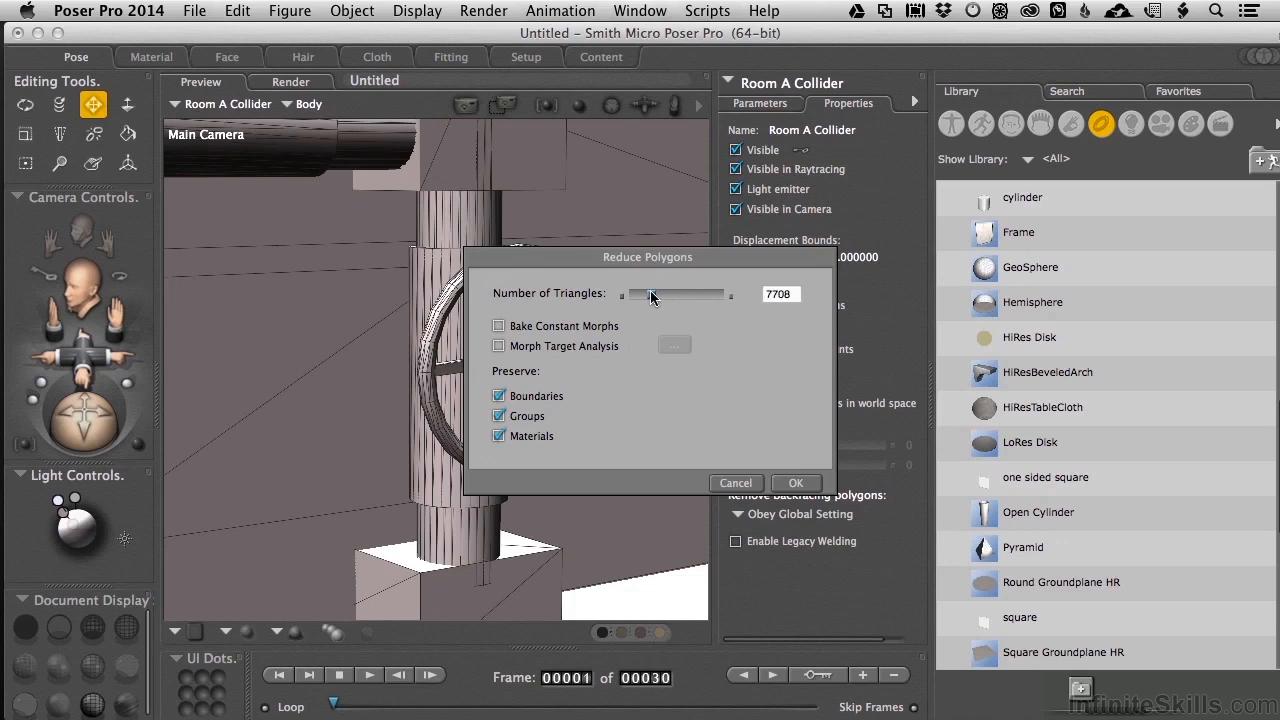
{"action": "left_click_drag", "start_coordinate": [648, 294], "coordinate": [658, 294]}
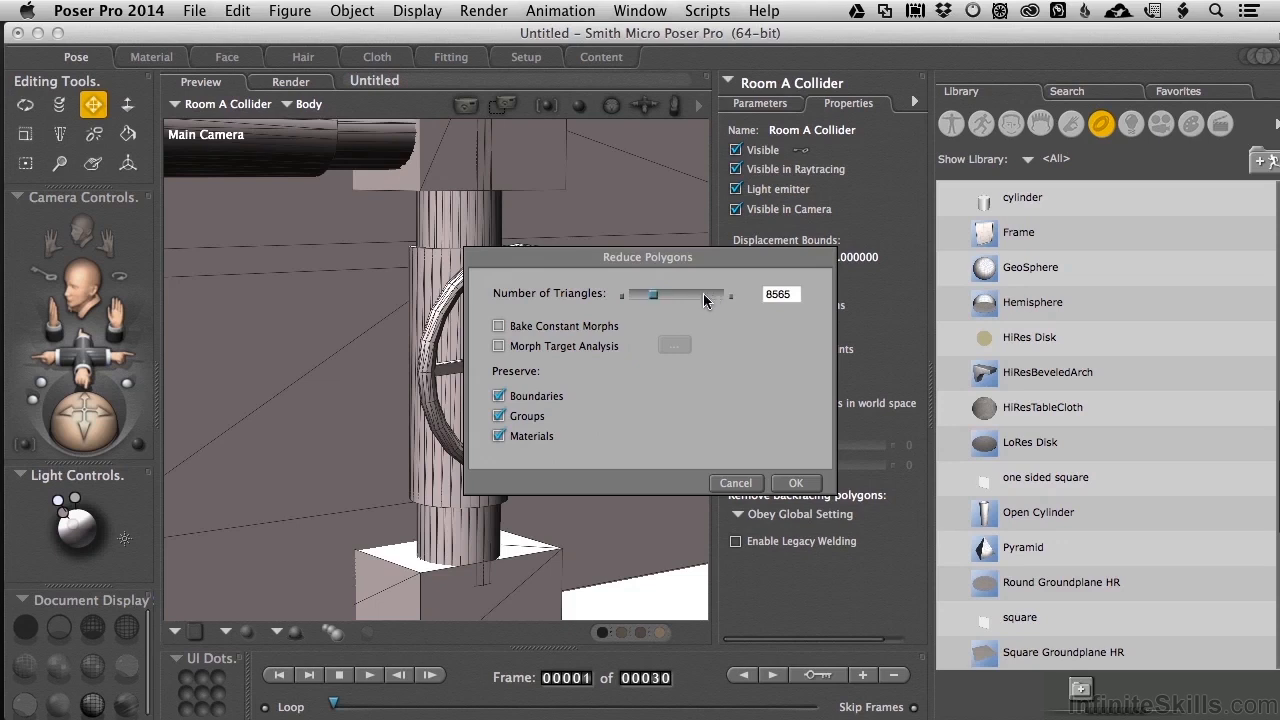
{"action": "left_click", "coordinate": [795, 483]}
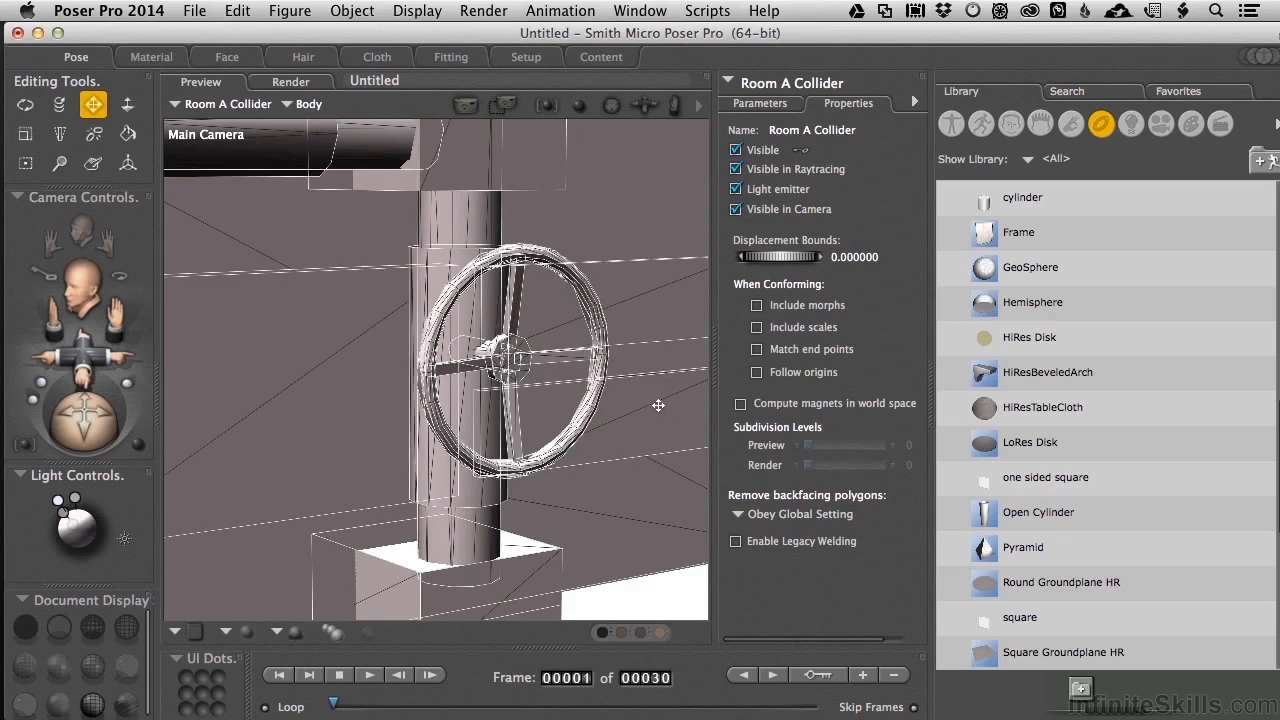
{"action": "mouse_move", "coordinate": [543, 455]}
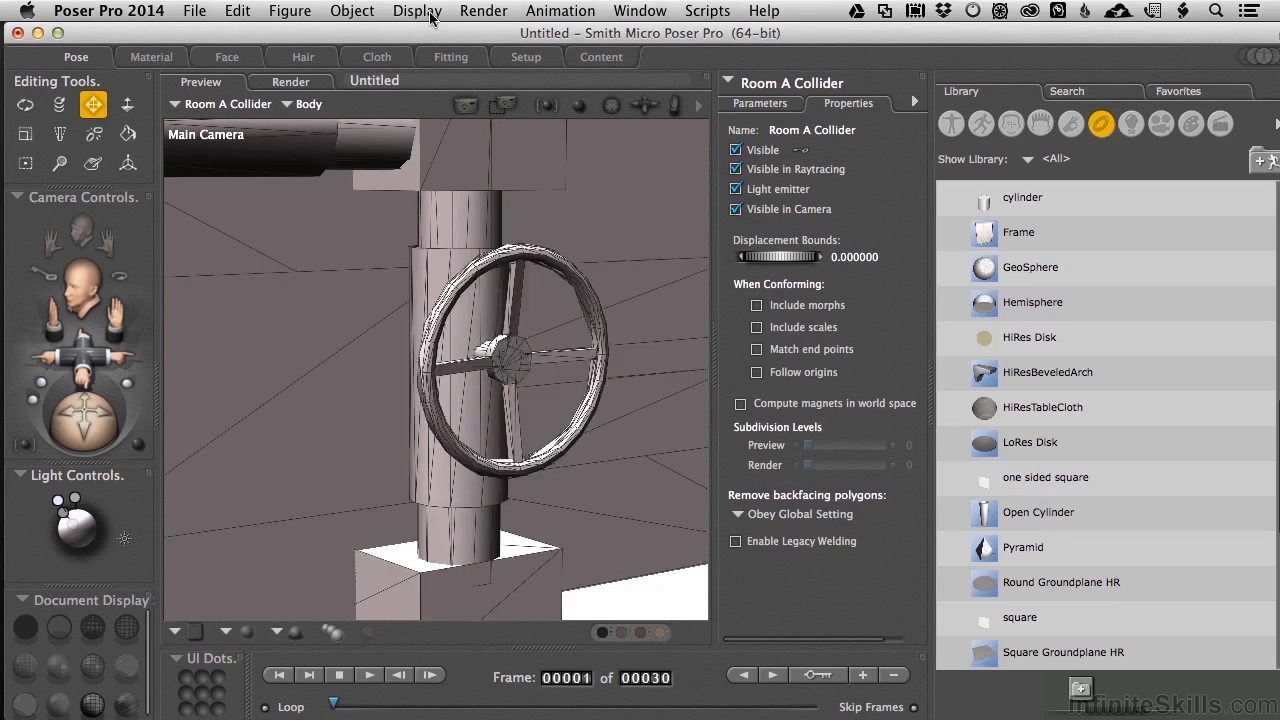
Reopen Reduce Polygons and push the triangle slider up to its 8565 maximum.
{"action": "left_click", "coordinate": [290, 11]}
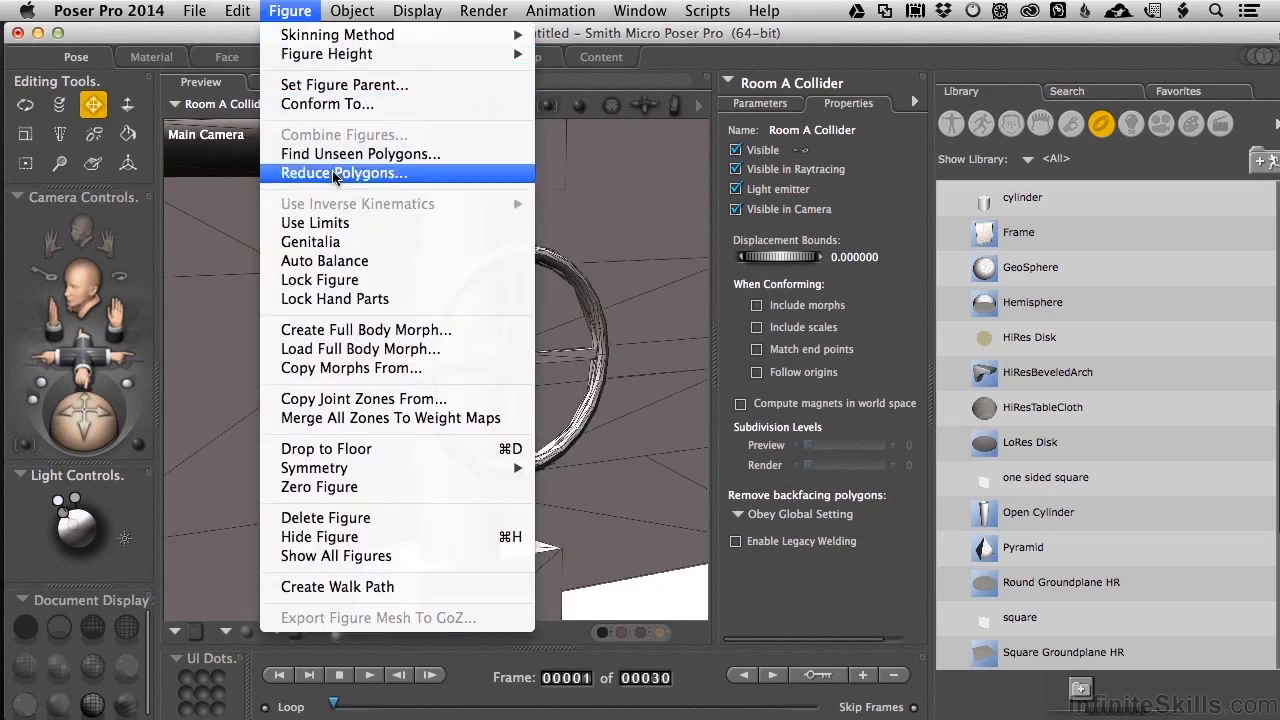
{"action": "left_click", "coordinate": [344, 173]}
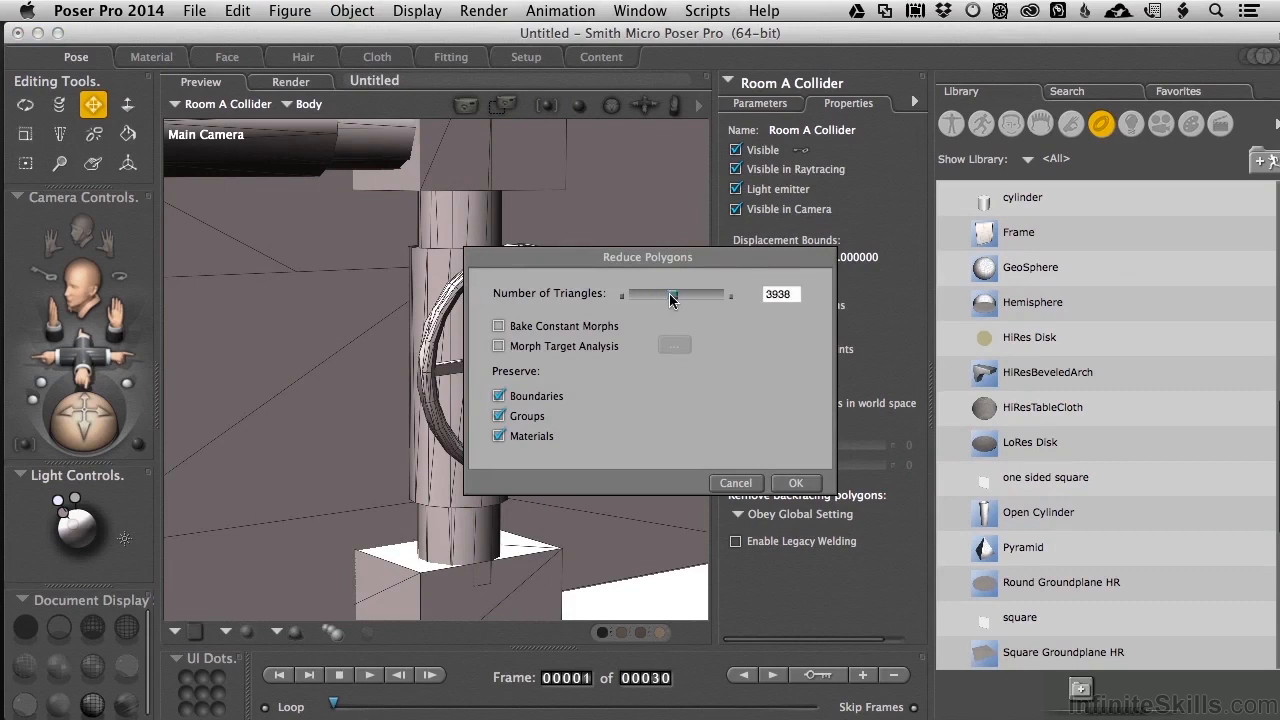
{"action": "left_click_drag", "start_coordinate": [672, 293], "coordinate": [718, 293]}
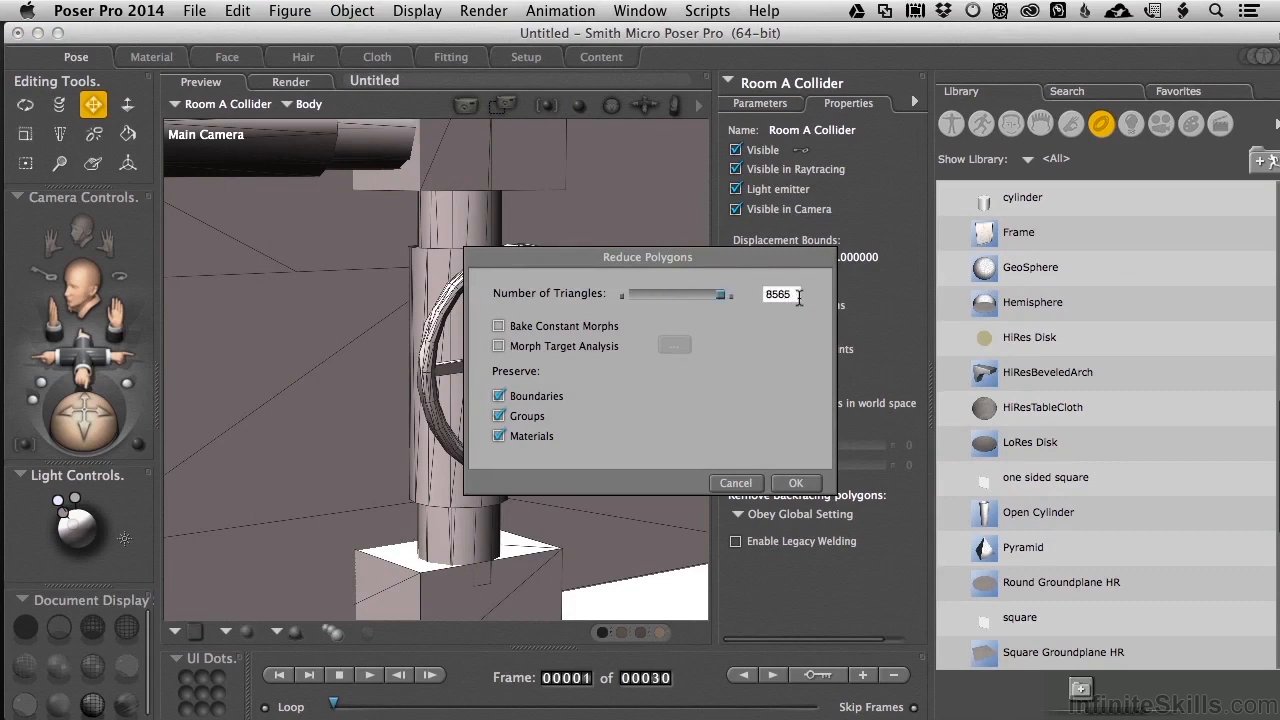